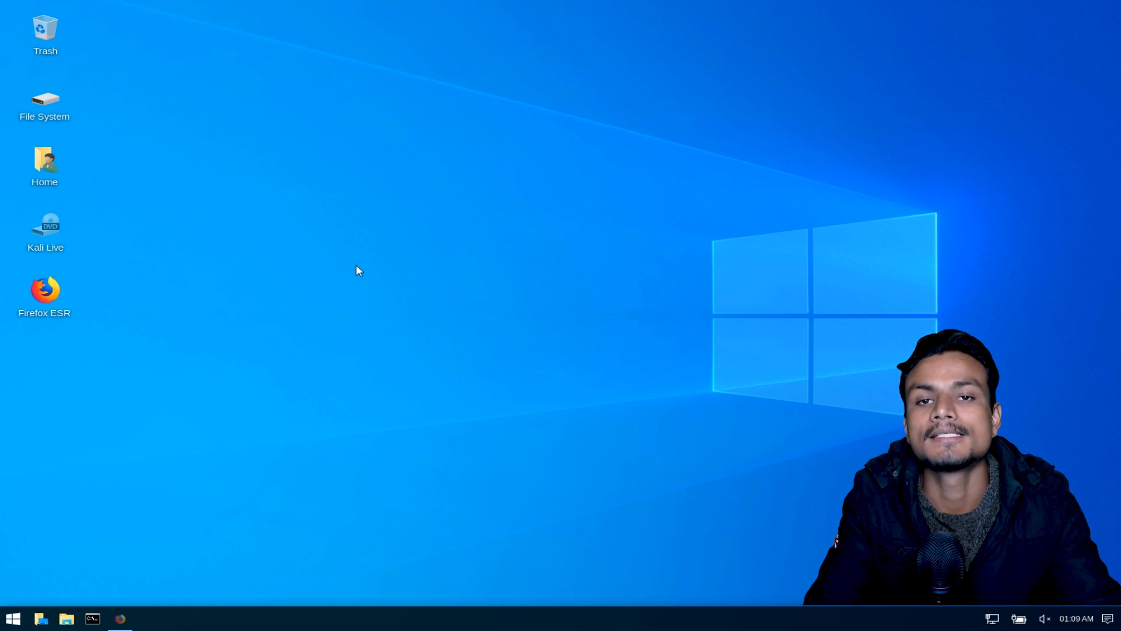
mouse_move(331, 241)
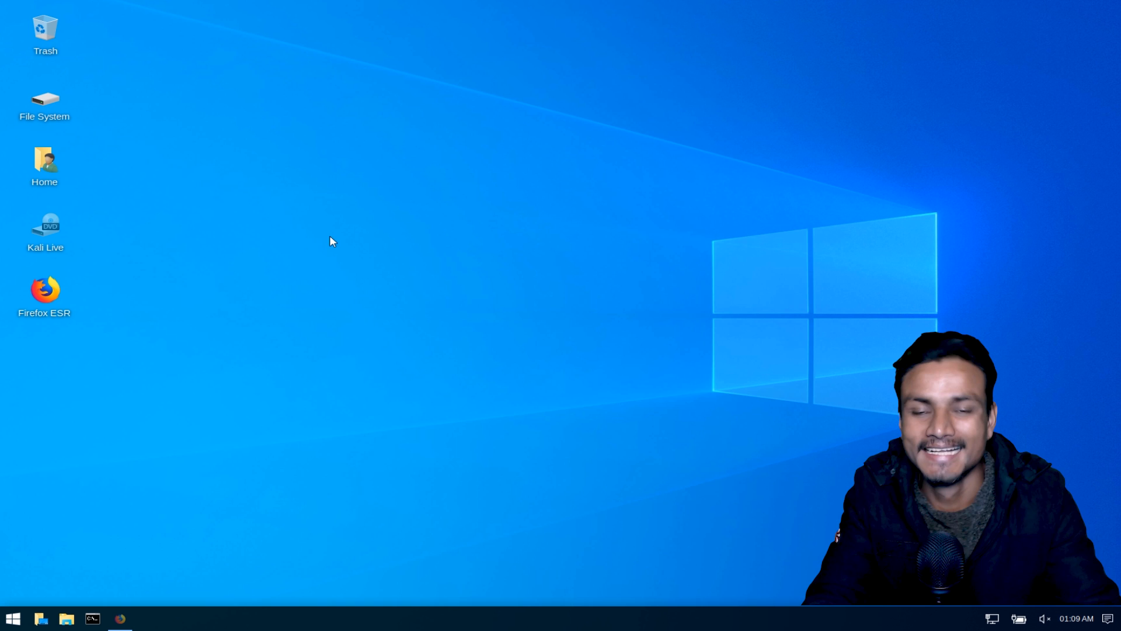
mouse_move(275, 163)
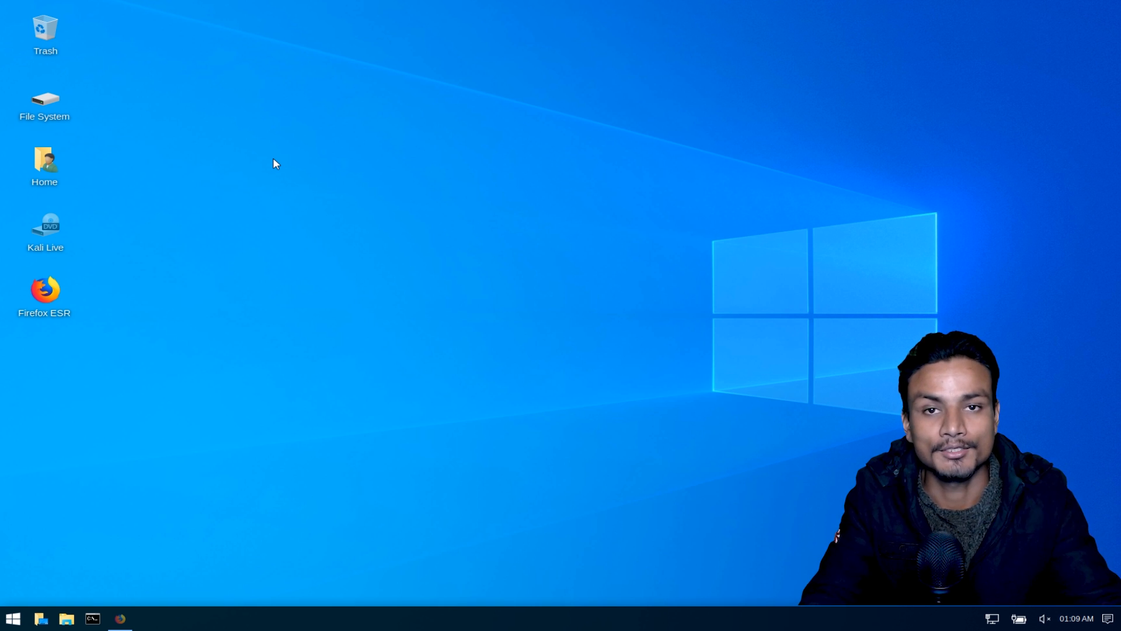
mouse_move(205, 439)
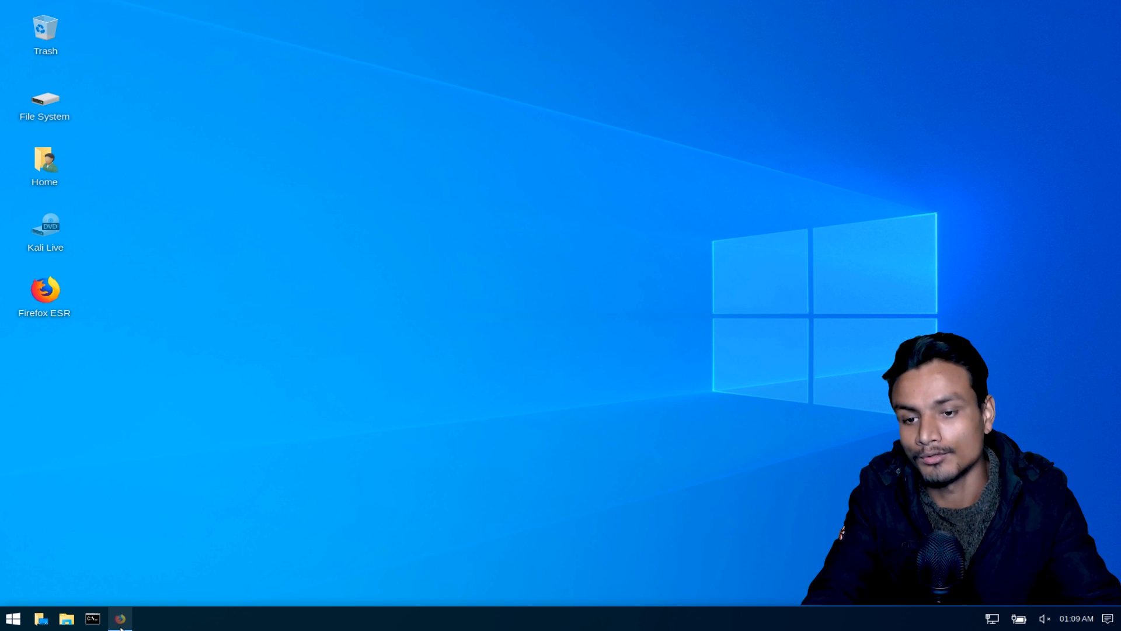
Step: Restore the minimized Firefox window showing Google results for 'kali linux'
left_click(119, 618)
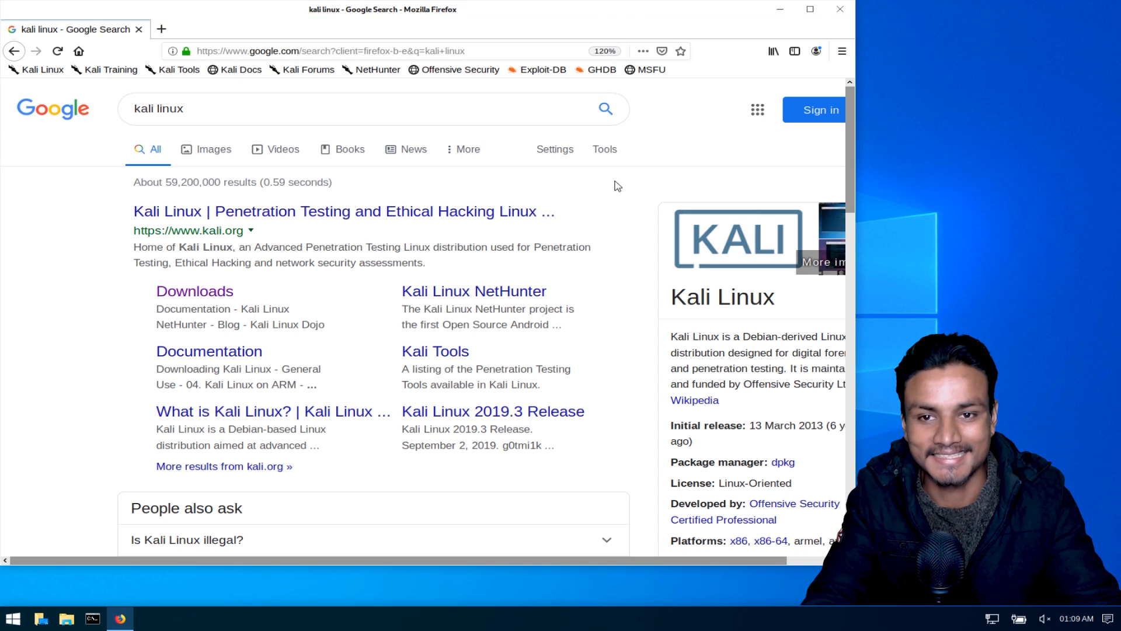
mouse_move(634, 197)
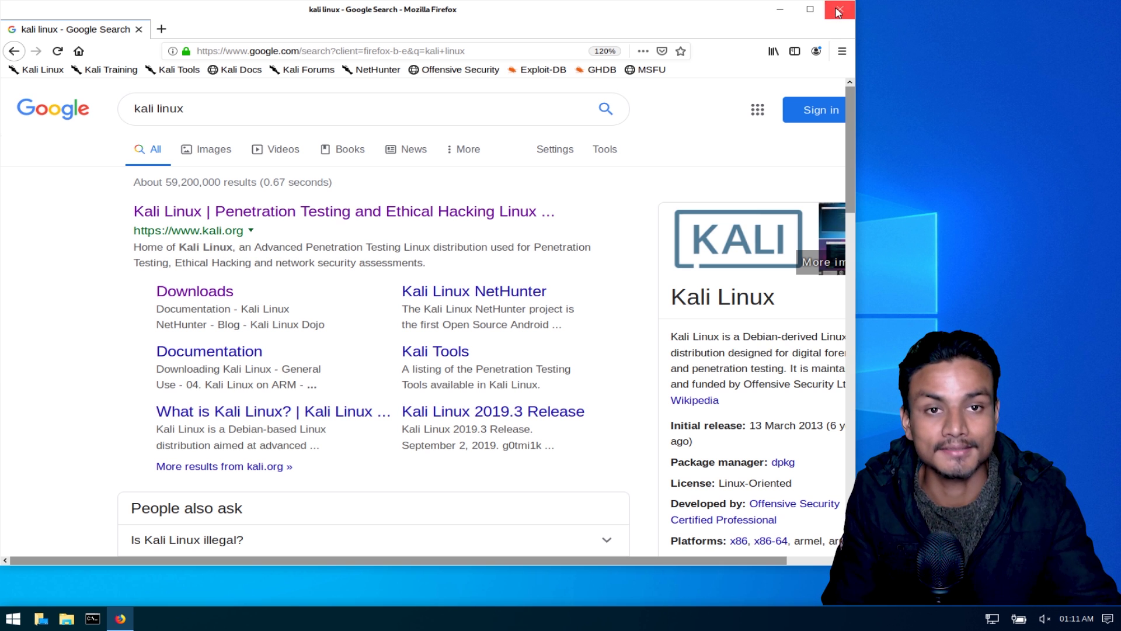
left_click(835, 12)
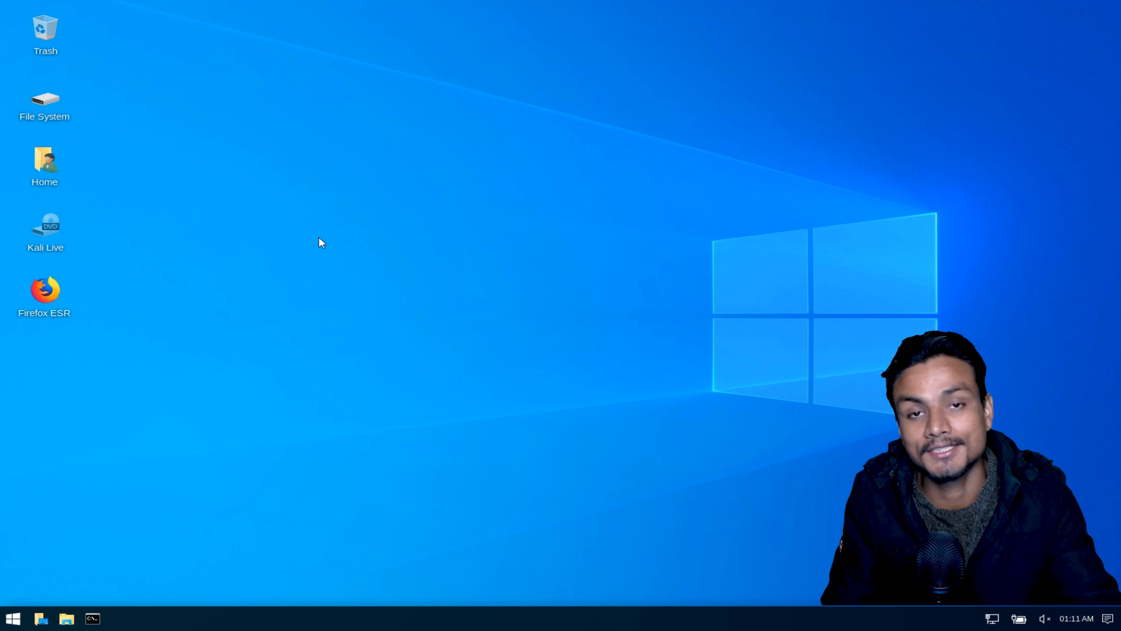
mouse_move(238, 381)
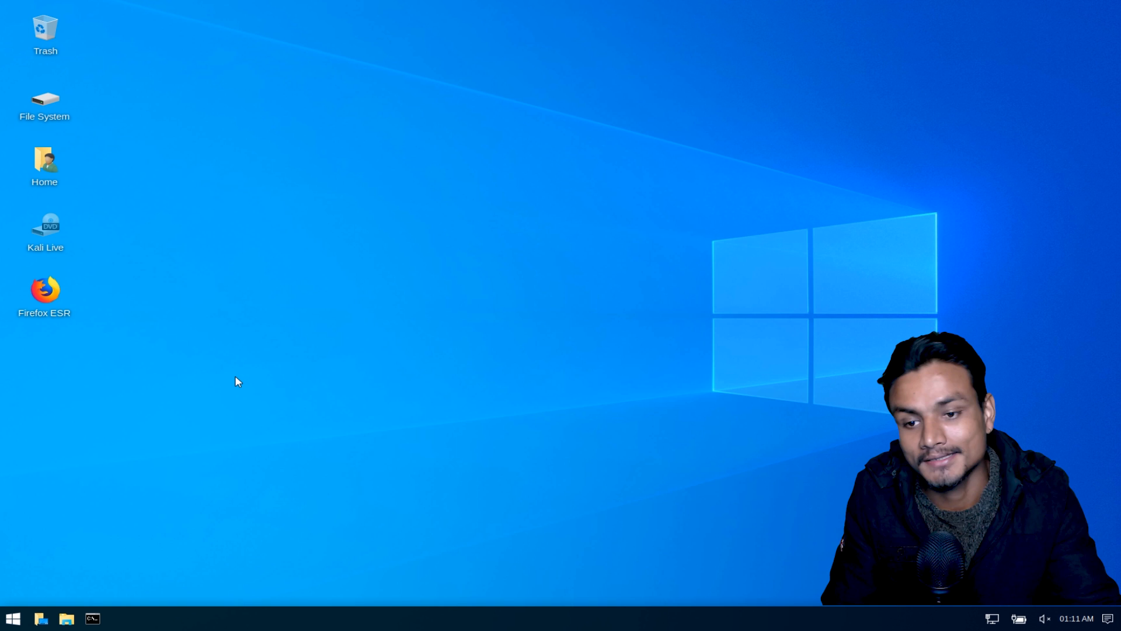
mouse_move(191, 421)
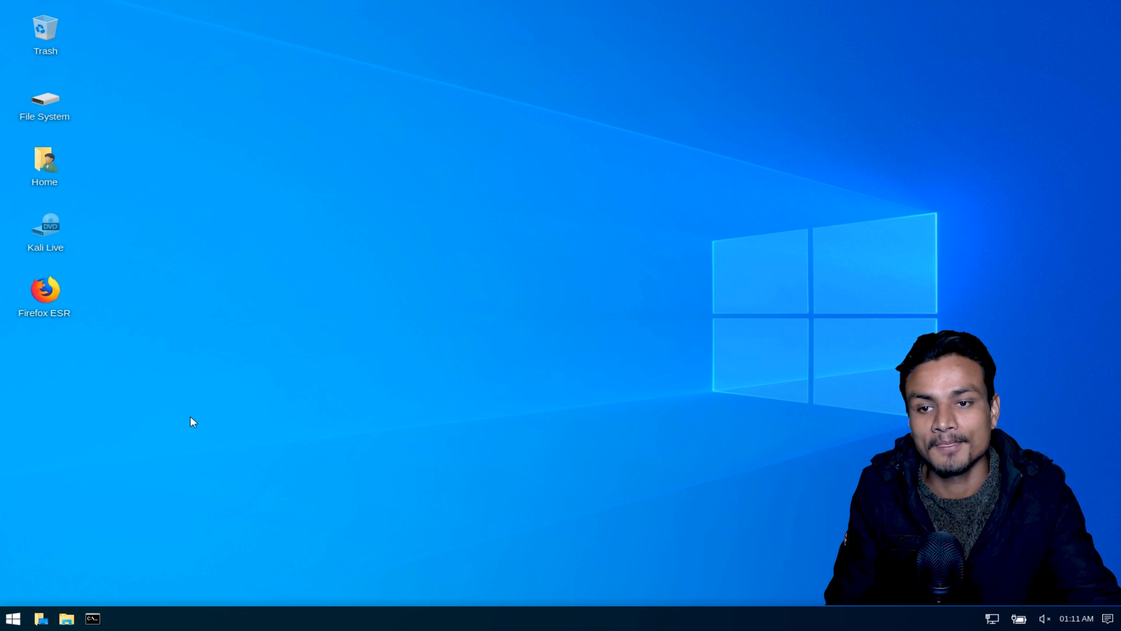
mouse_move(188, 393)
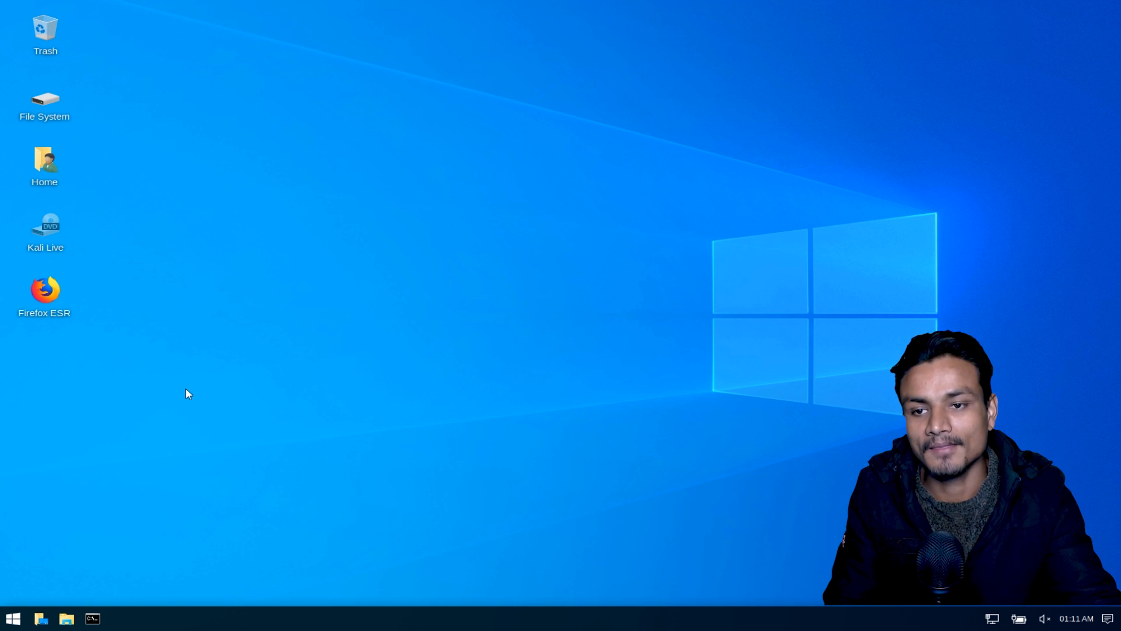
mouse_move(100, 459)
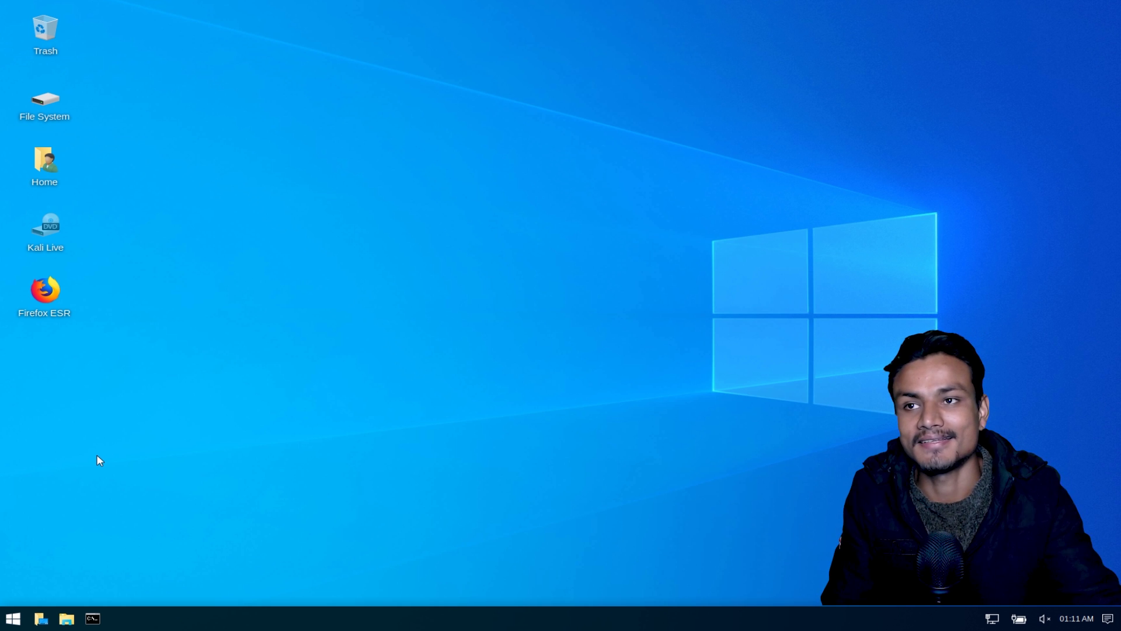
mouse_move(180, 439)
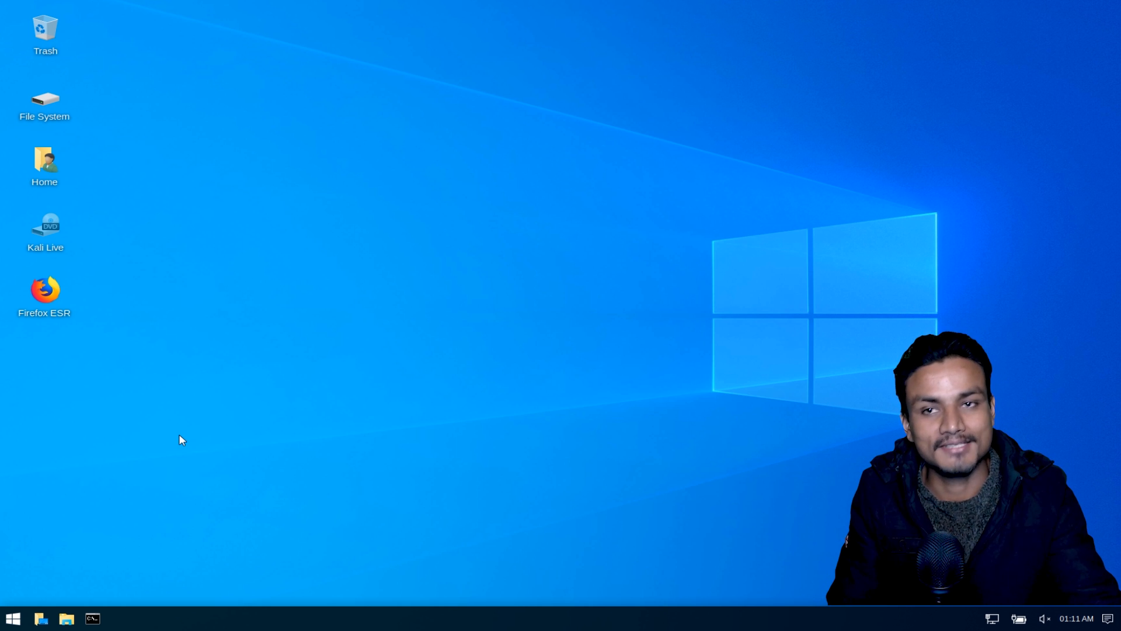
mouse_move(82, 471)
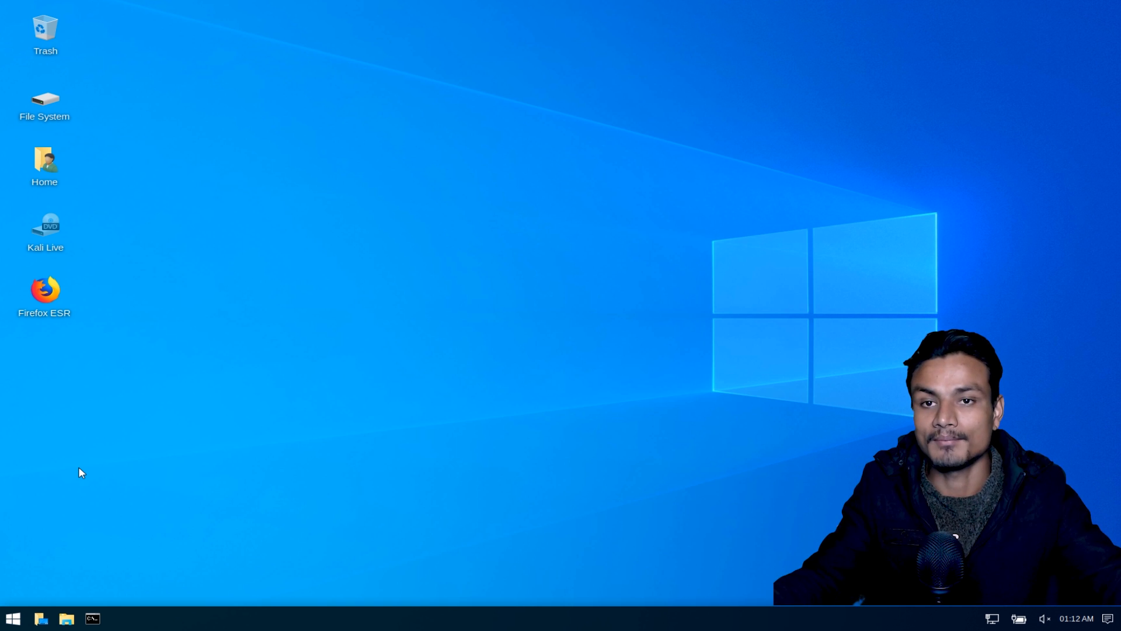
mouse_move(219, 452)
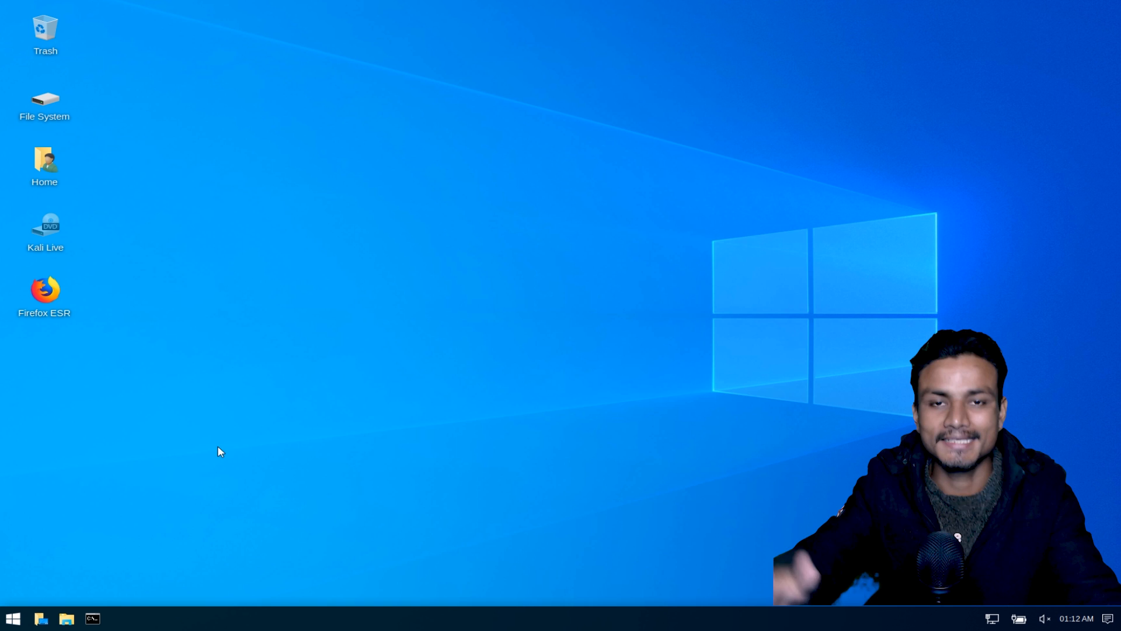
mouse_move(257, 414)
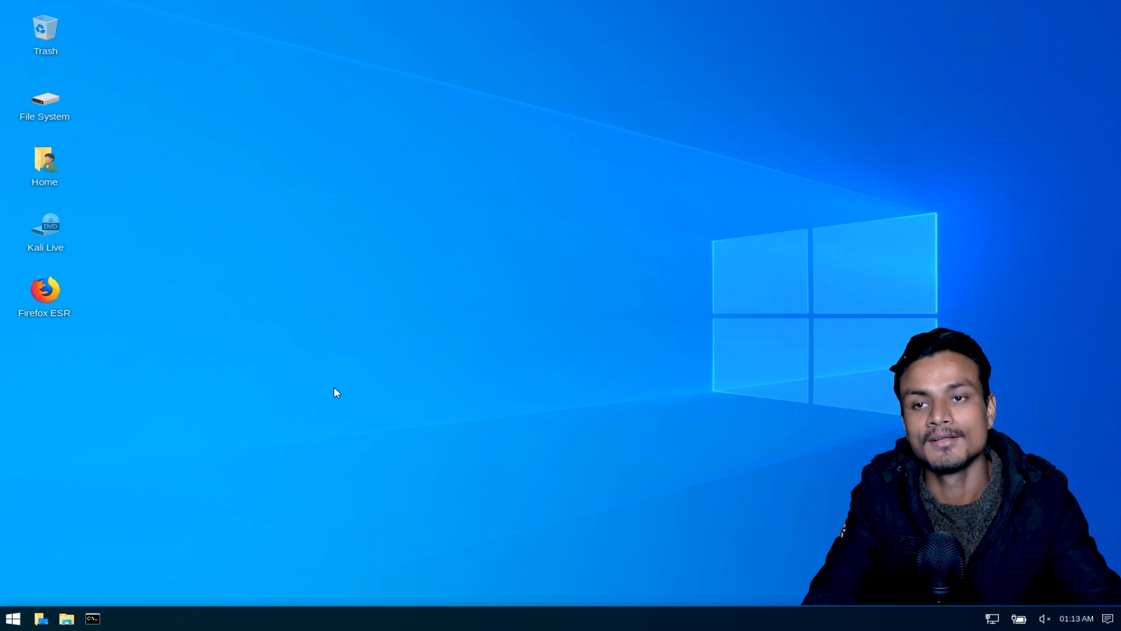
mouse_move(290, 392)
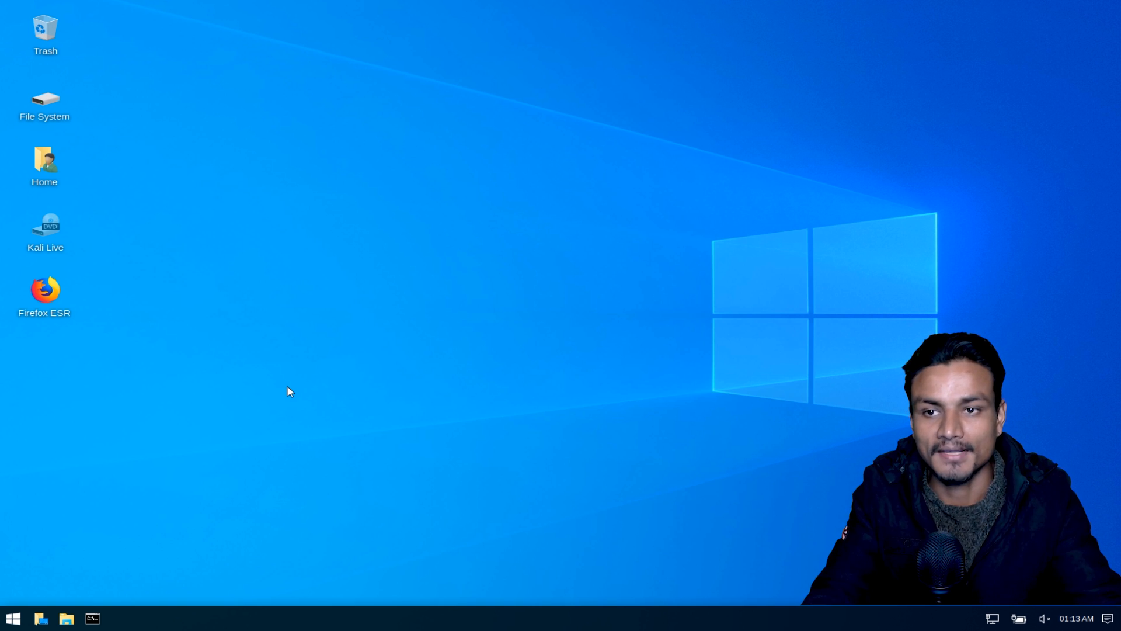
mouse_move(393, 468)
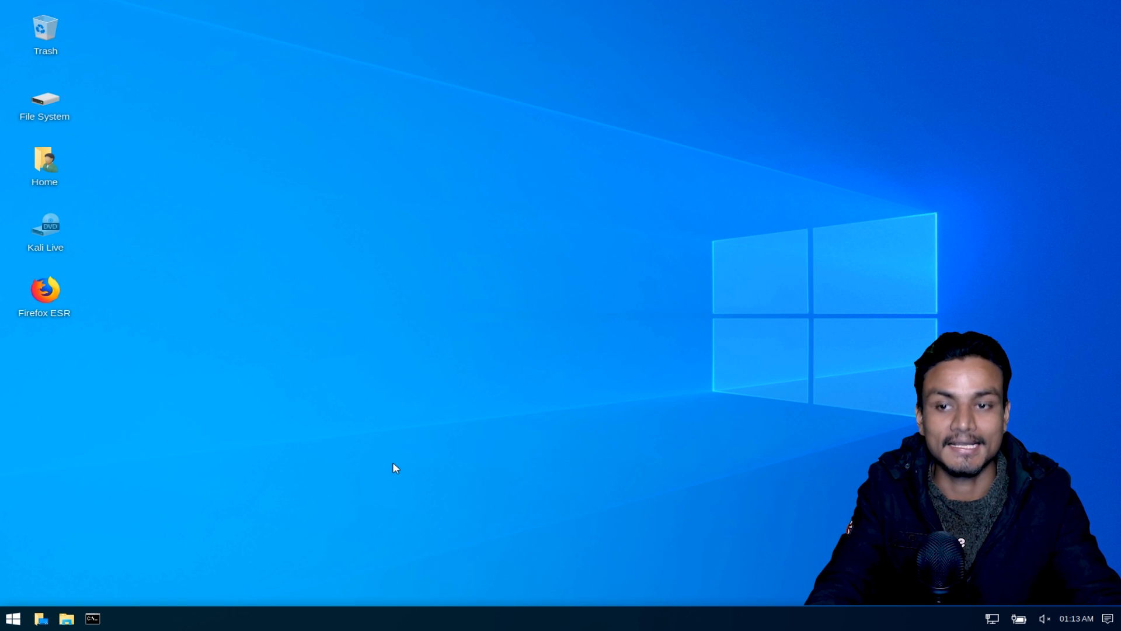
mouse_move(380, 459)
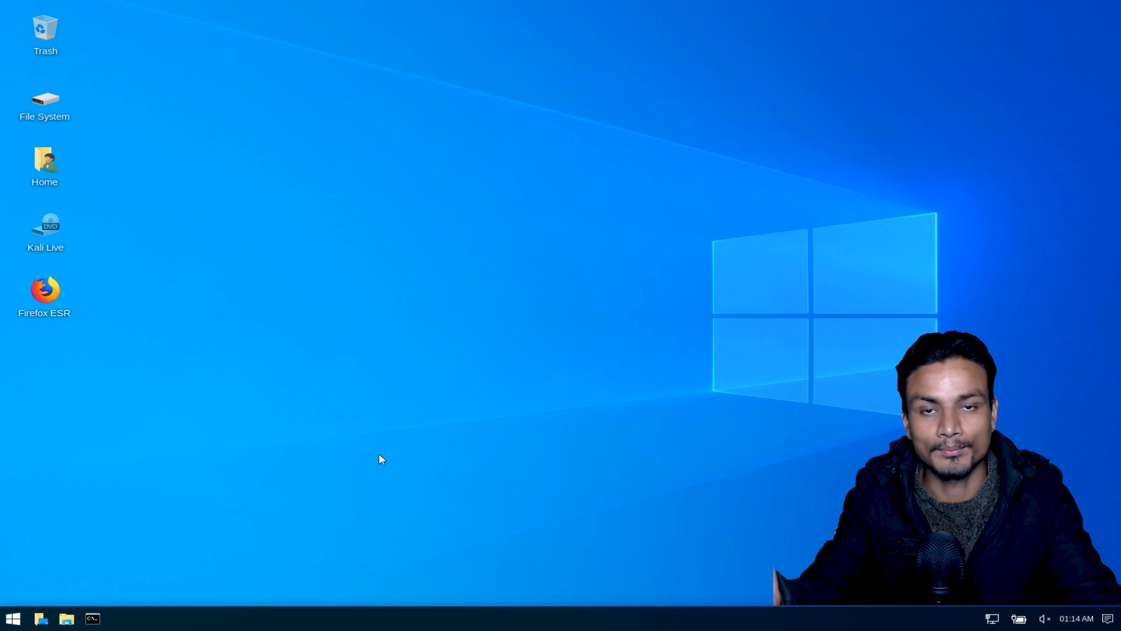
mouse_move(312, 466)
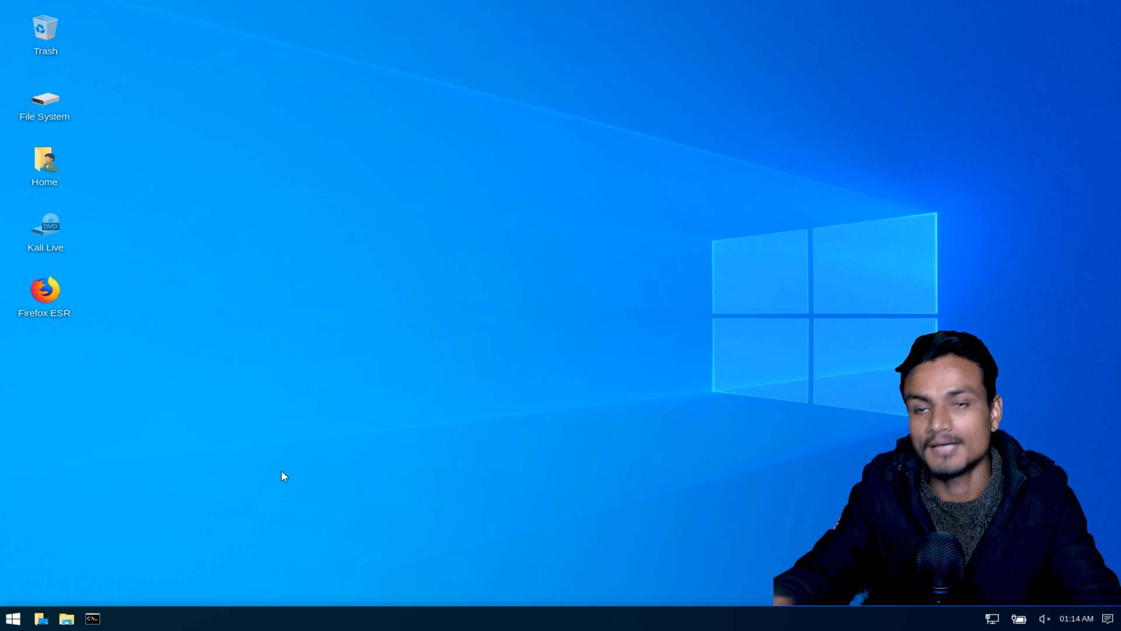
mouse_move(297, 439)
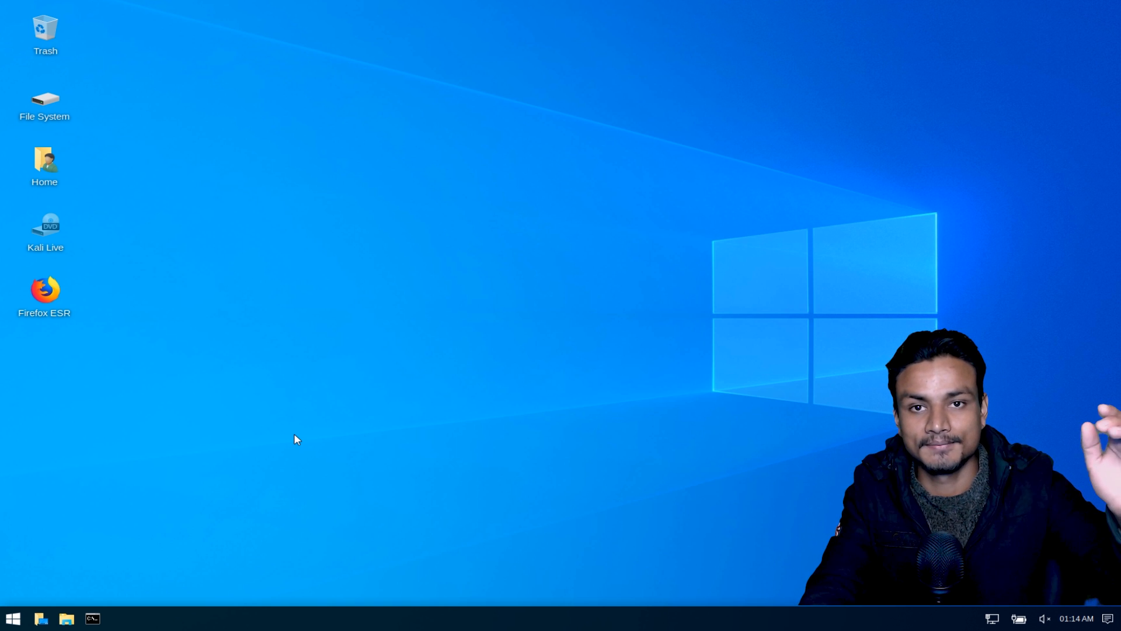
mouse_move(183, 513)
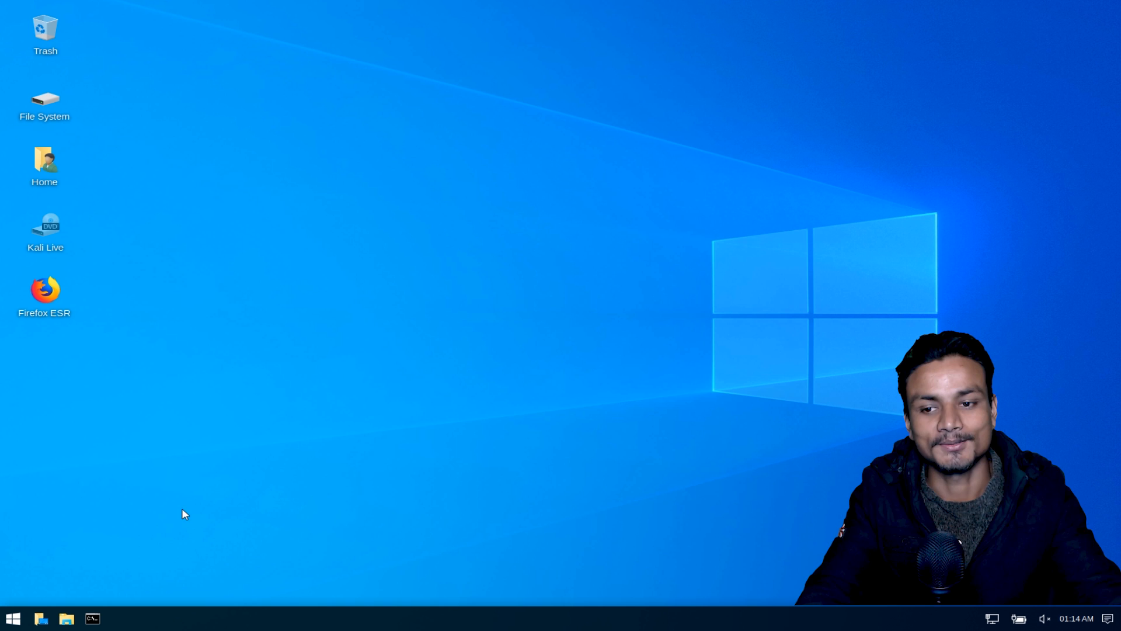
mouse_move(101, 448)
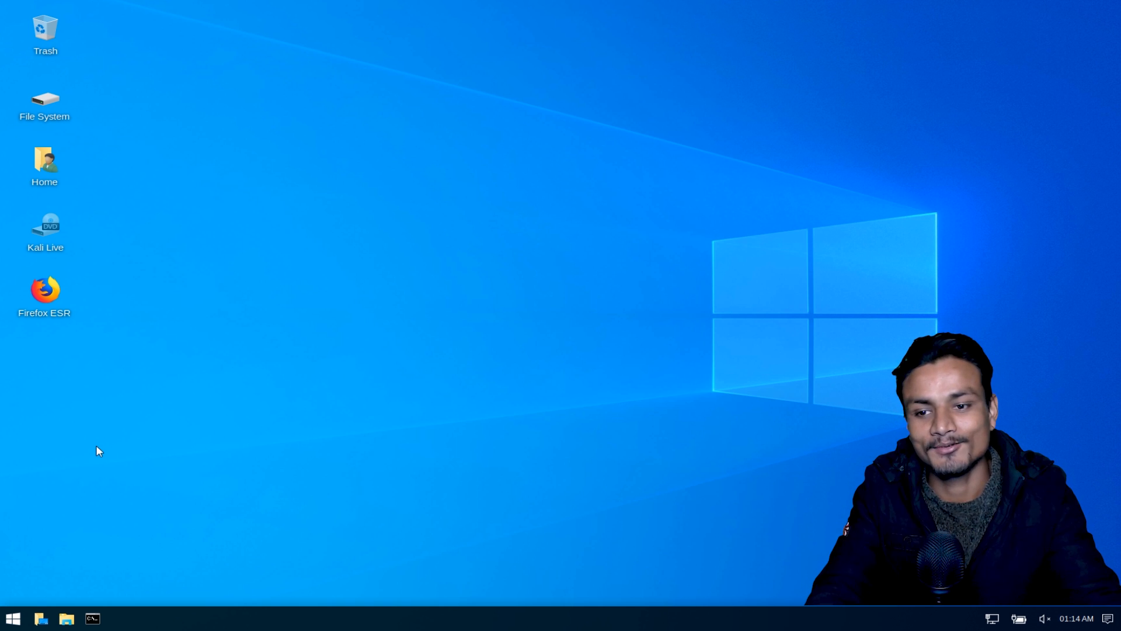
mouse_move(503, 436)
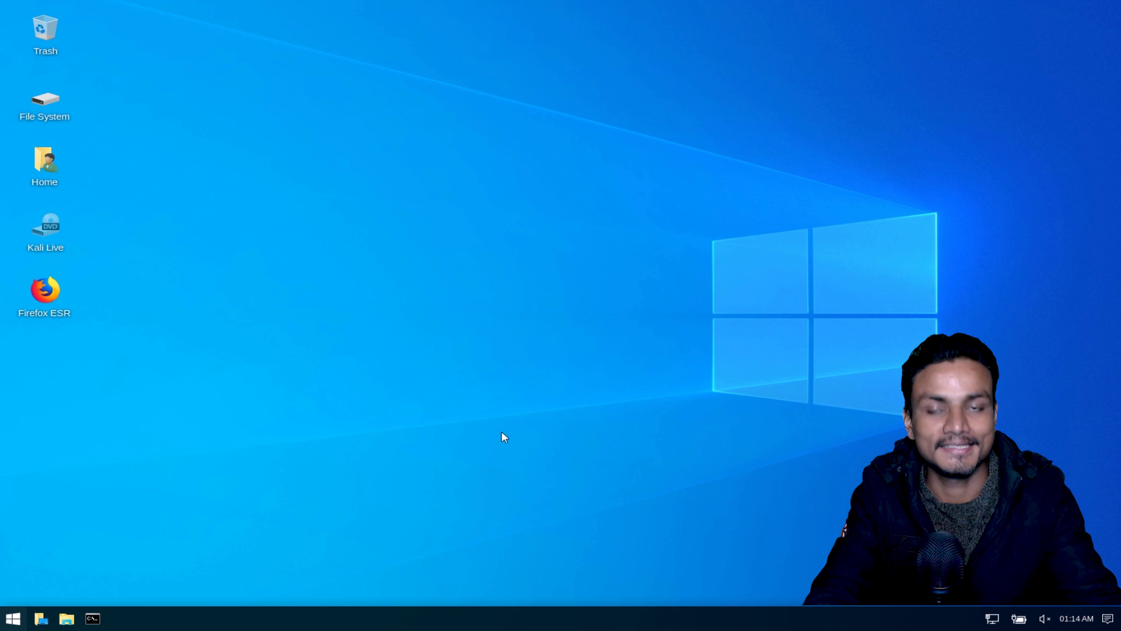
mouse_move(447, 443)
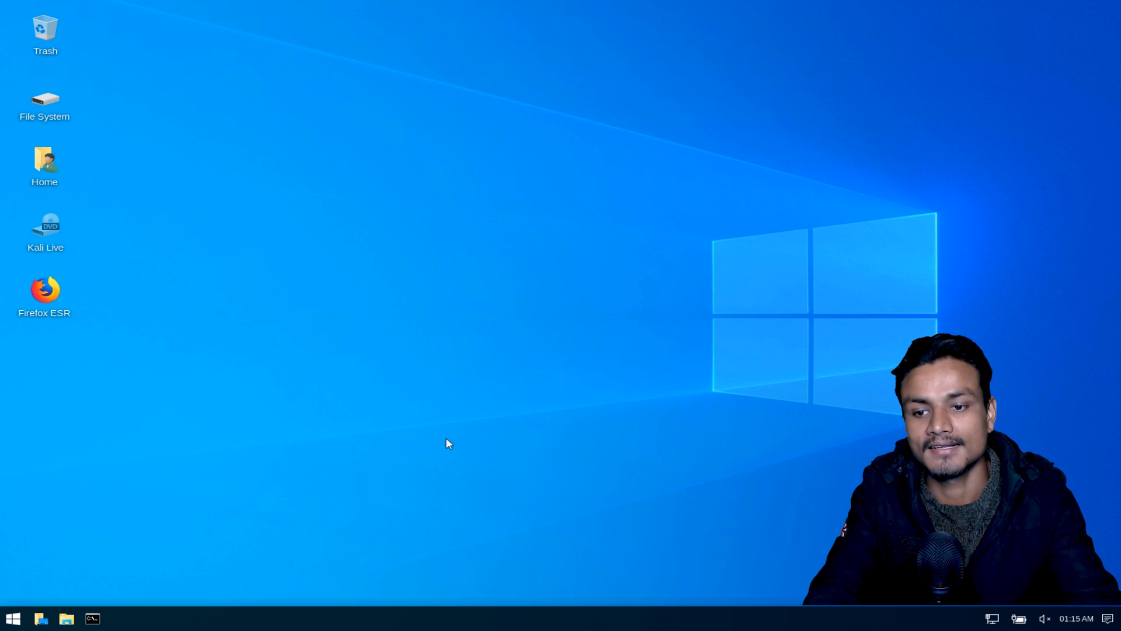
mouse_move(244, 500)
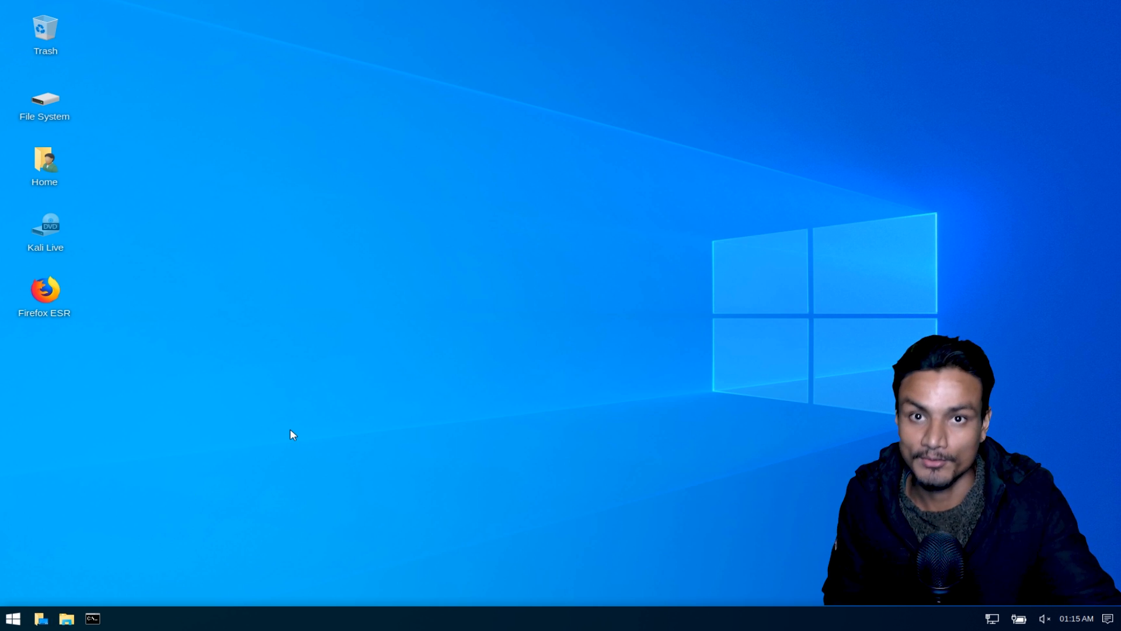
mouse_move(226, 460)
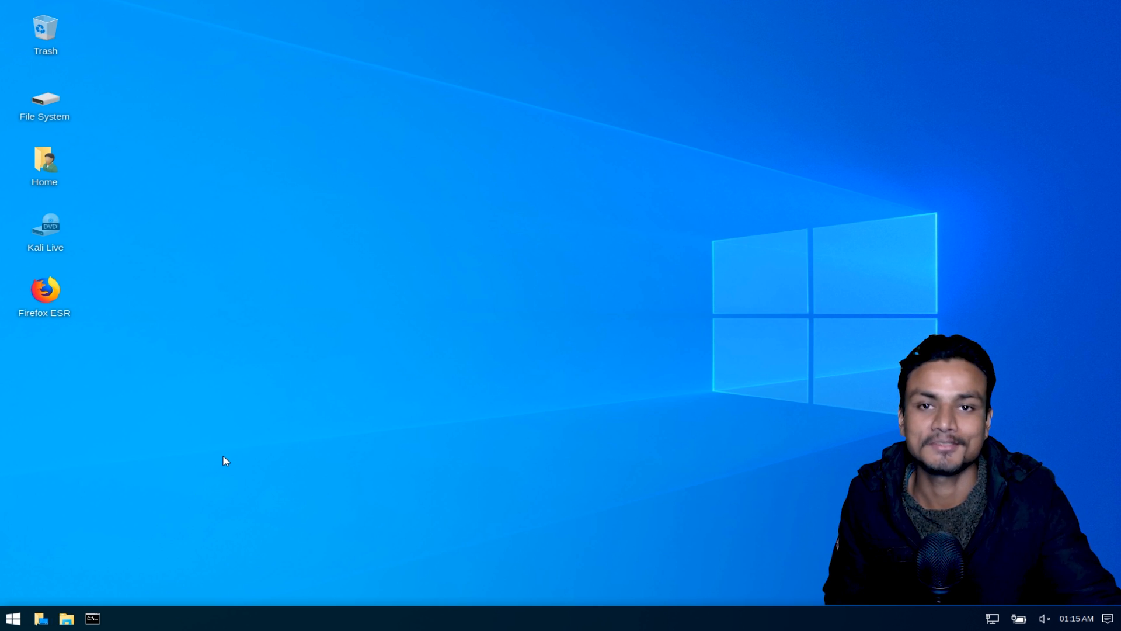
mouse_move(107, 535)
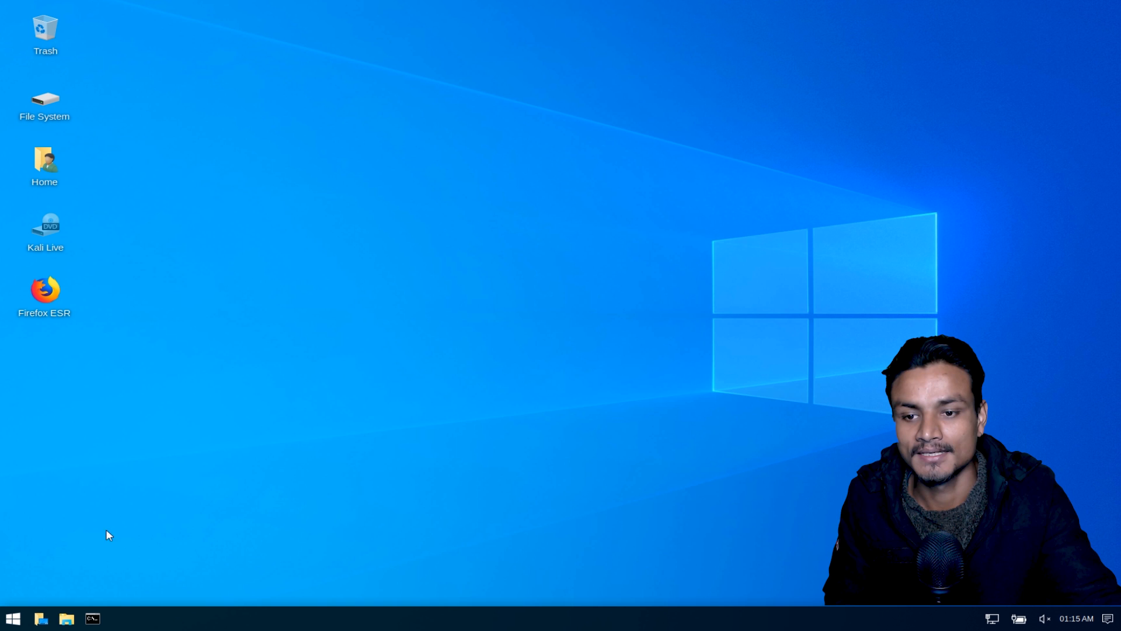
mouse_move(337, 277)
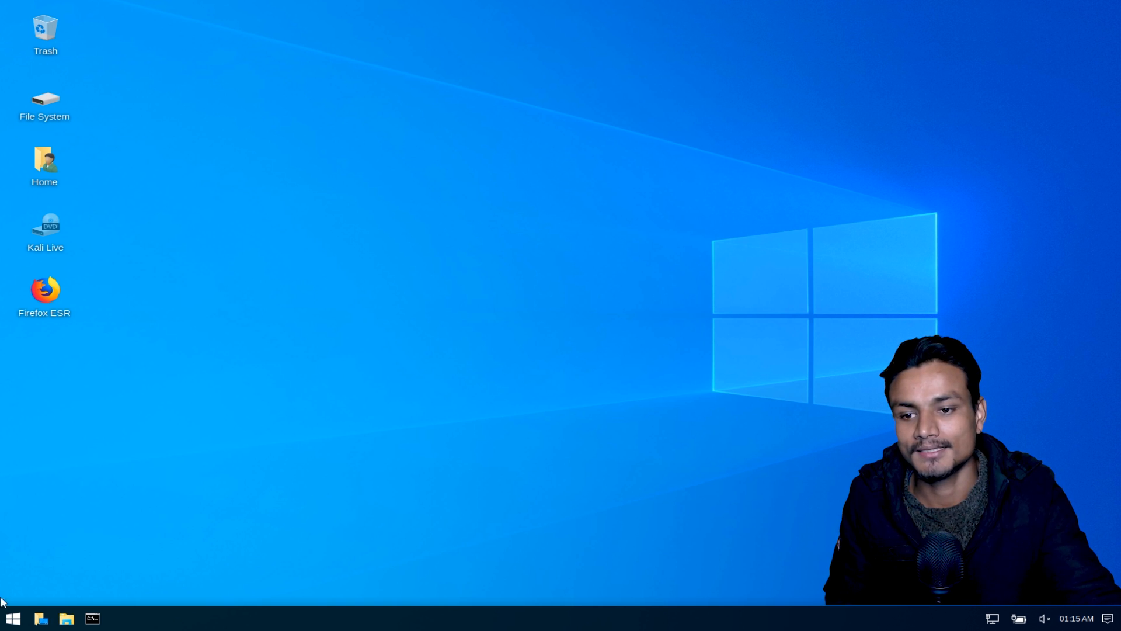
mouse_move(471, 363)
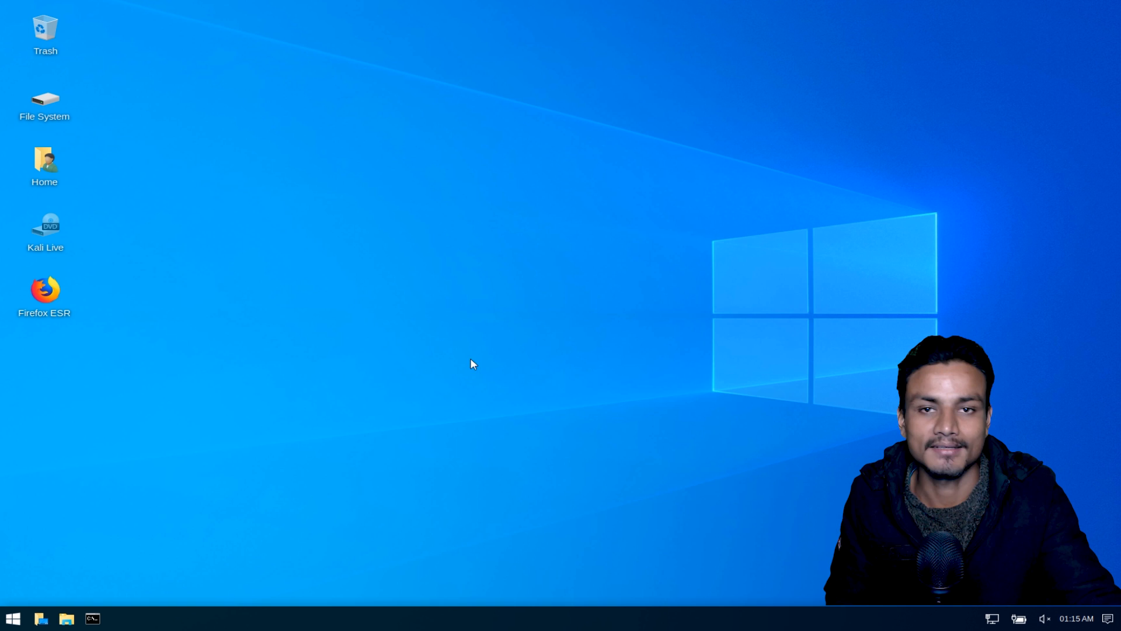
mouse_move(431, 315)
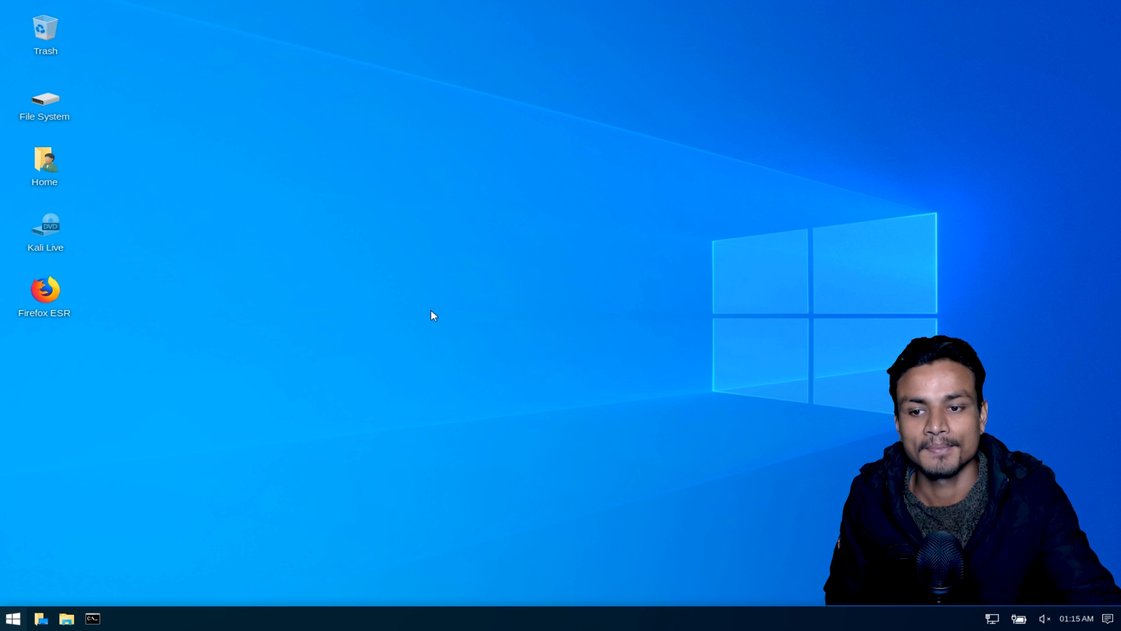
mouse_move(584, 344)
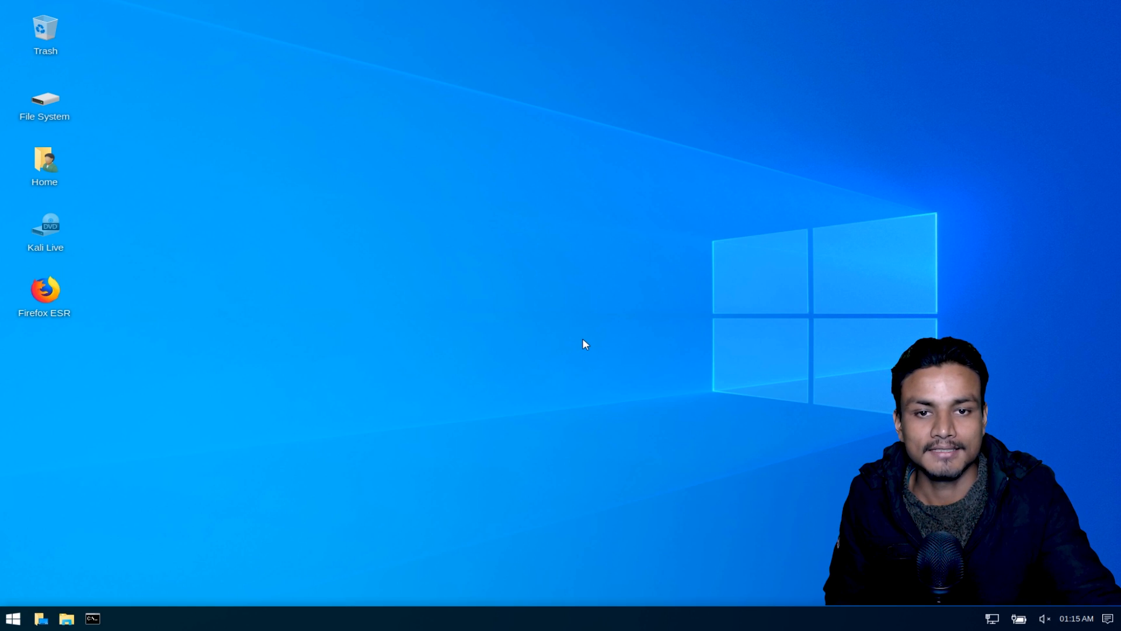
mouse_move(518, 443)
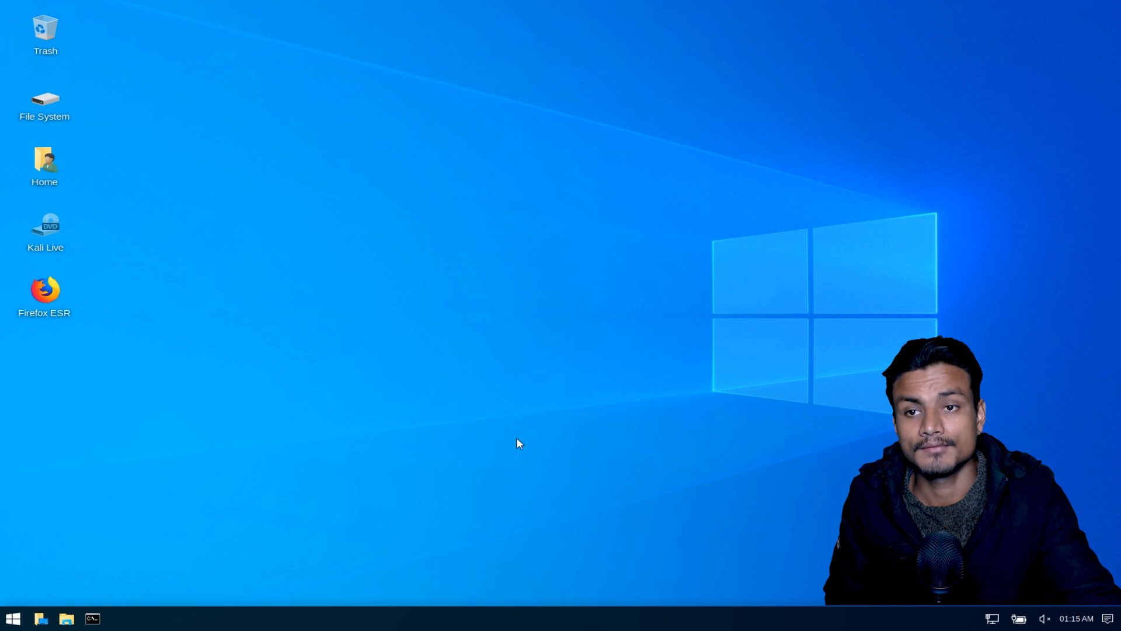
mouse_move(439, 404)
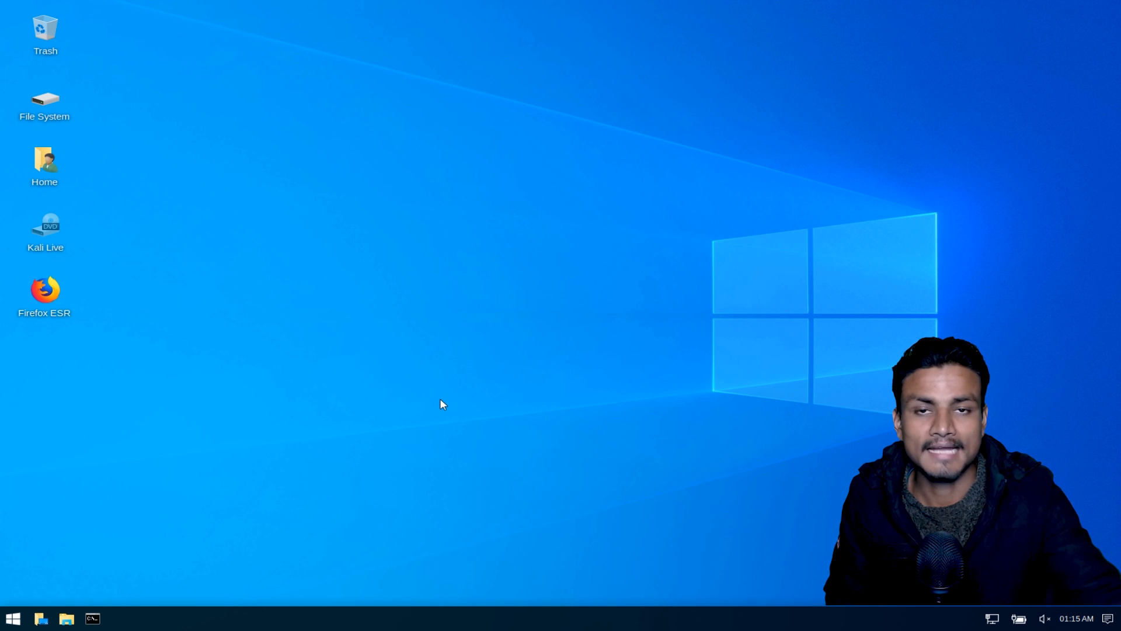
mouse_move(104, 477)
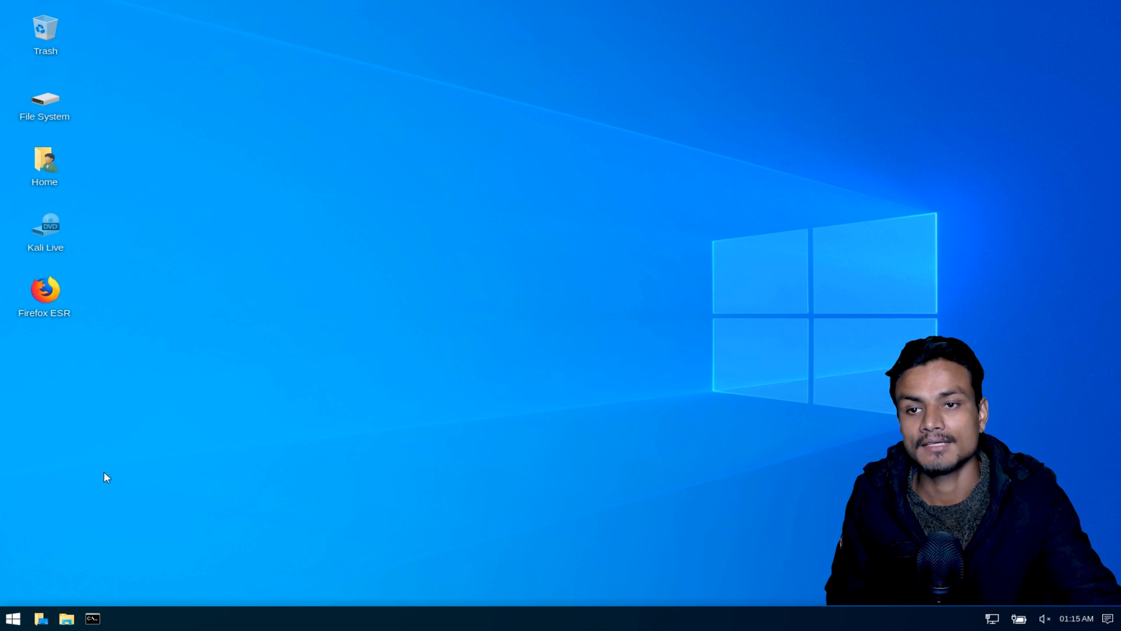
mouse_move(218, 407)
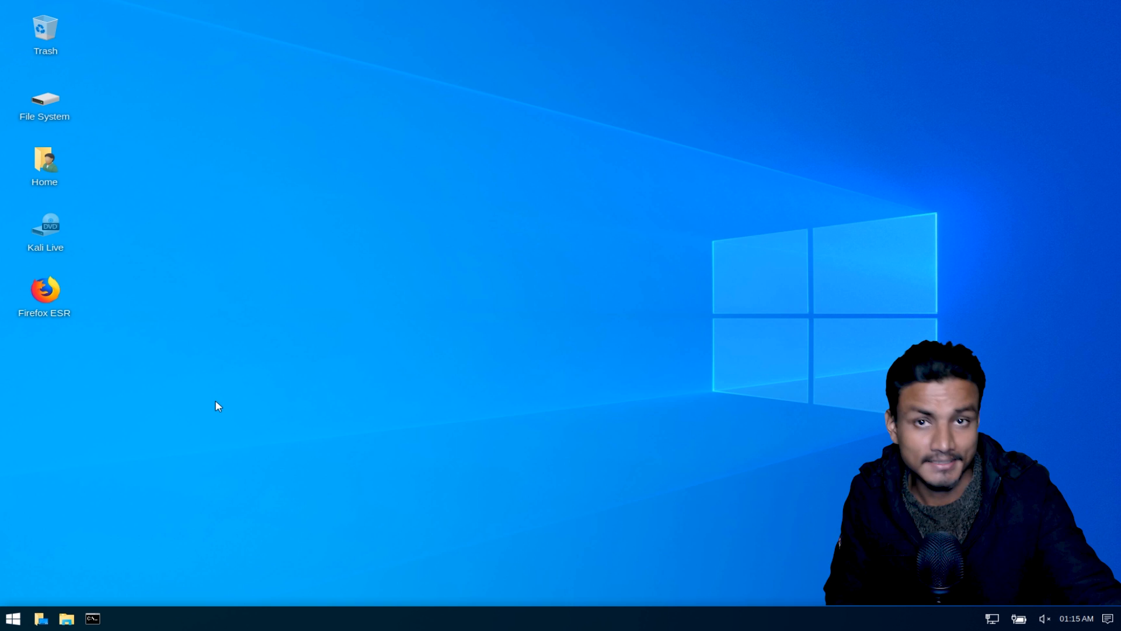
mouse_move(247, 393)
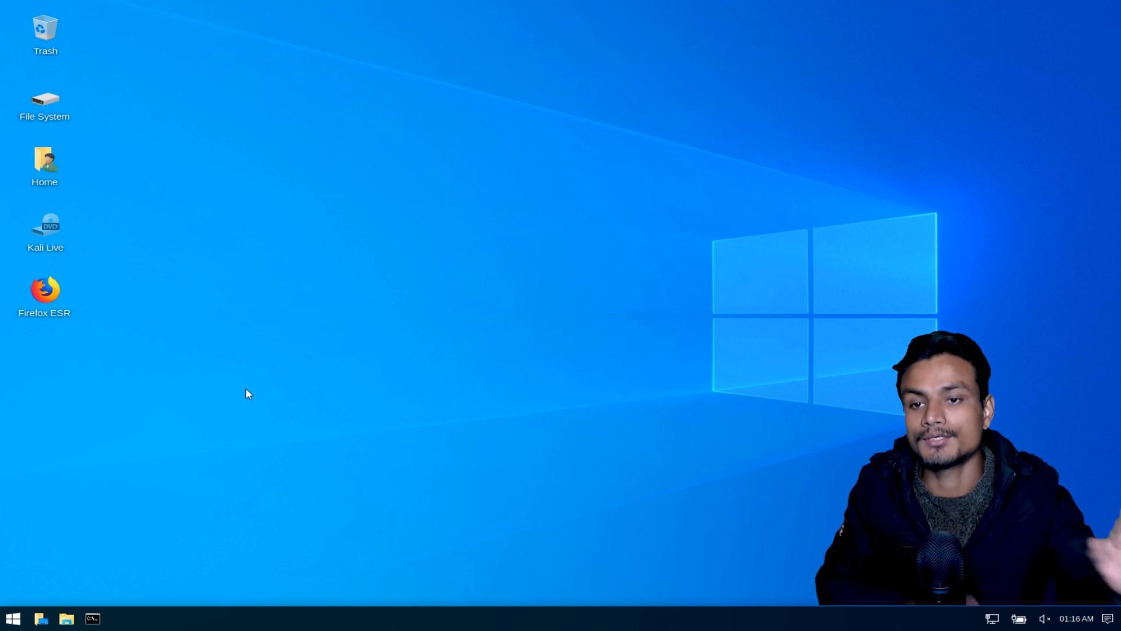
mouse_move(359, 306)
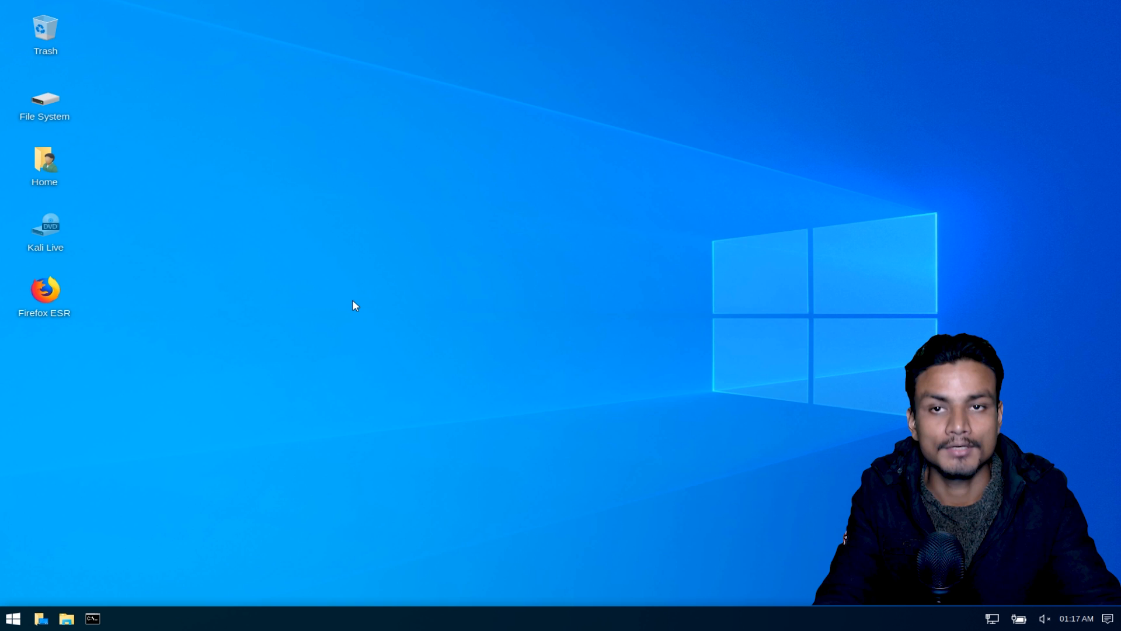
mouse_move(2, 325)
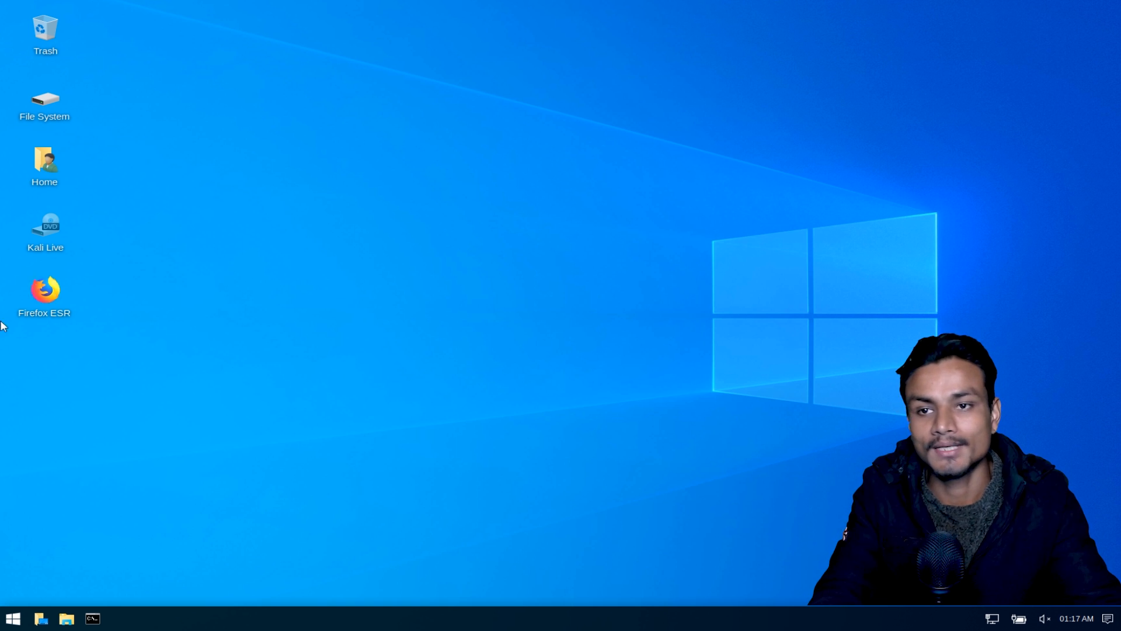
mouse_move(309, 343)
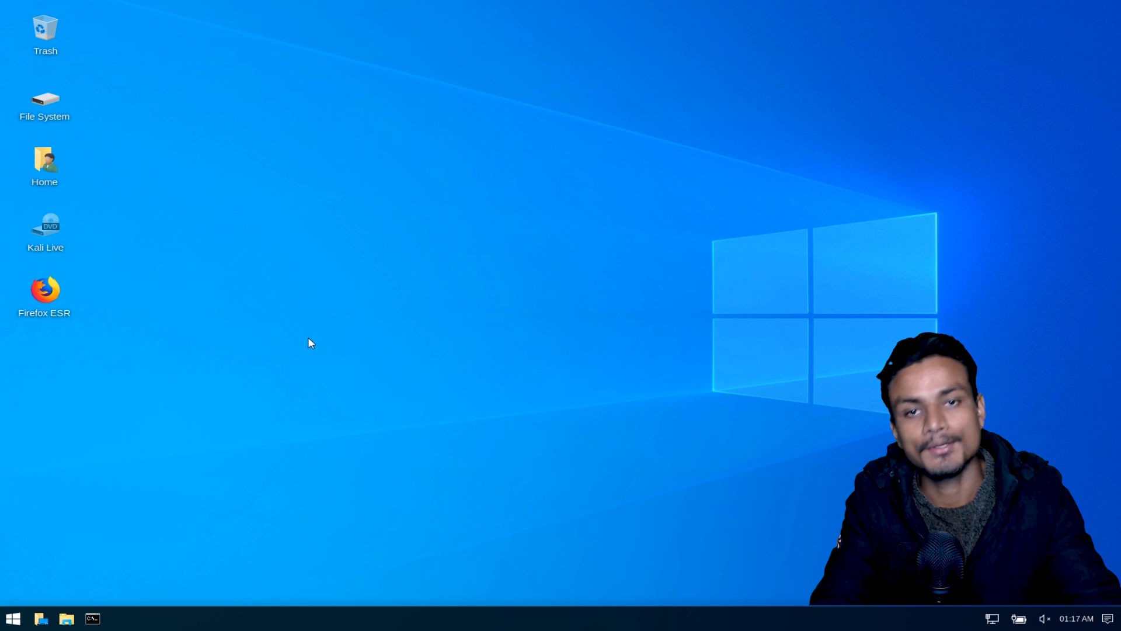
Step: Search the Start menu for 'und' to bring up Kali Undercover Mode
left_click(13, 618)
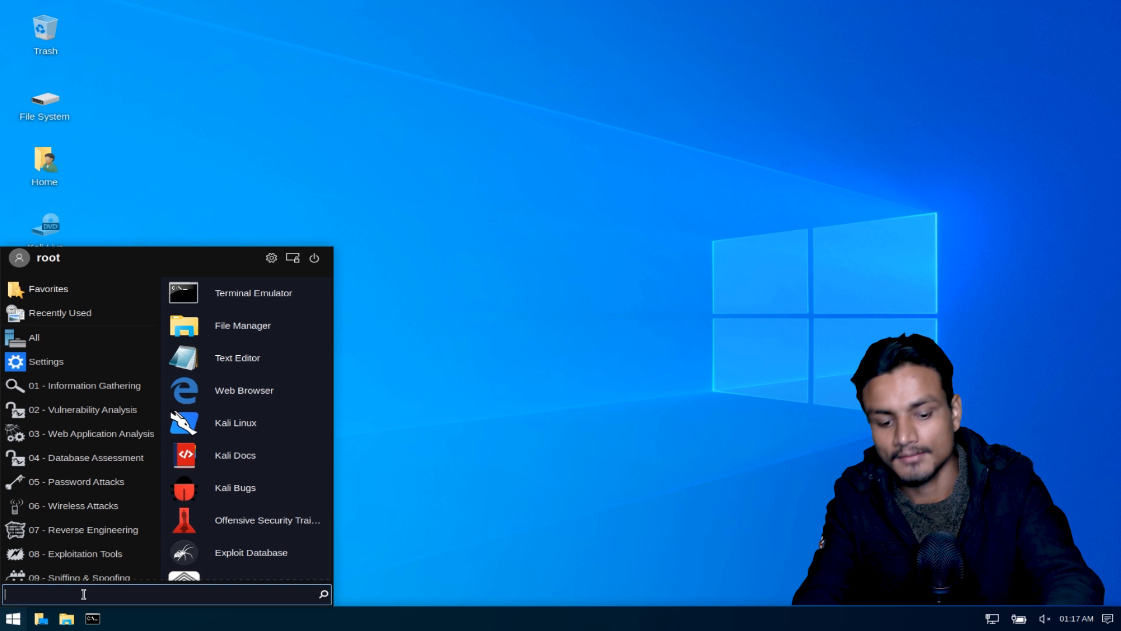
type("und")
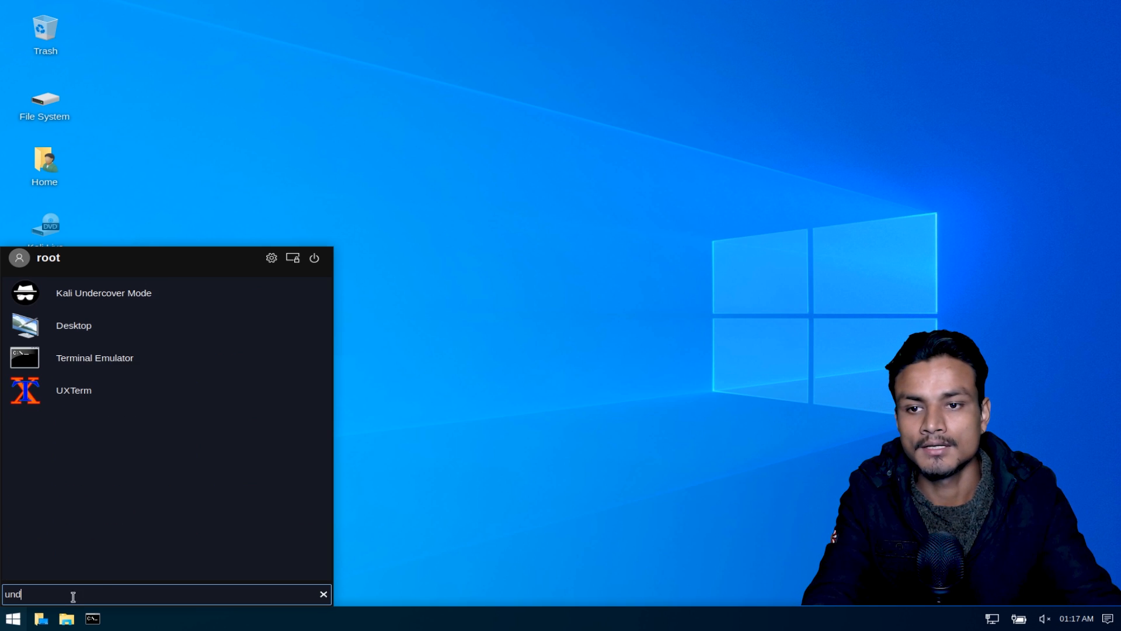
mouse_move(104, 300)
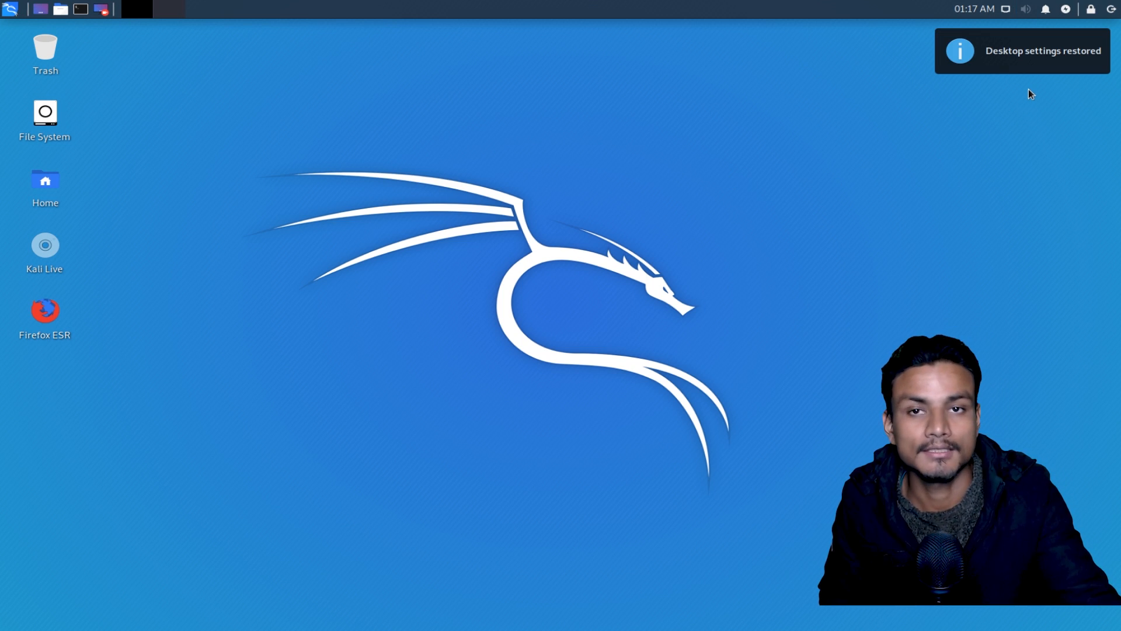
mouse_move(406, 187)
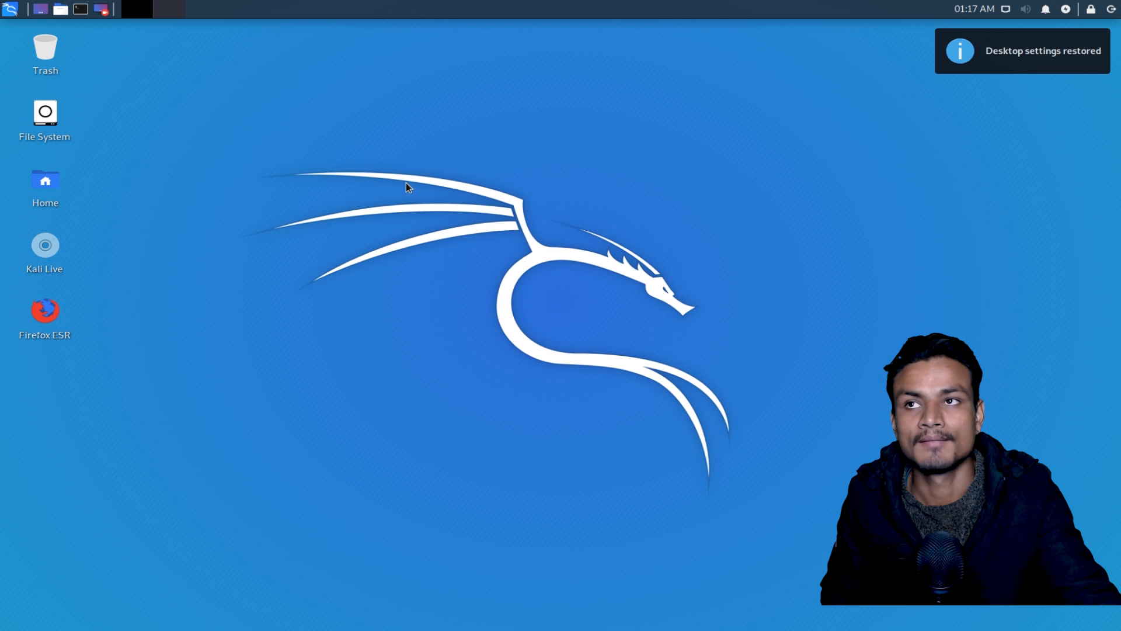
mouse_move(484, 92)
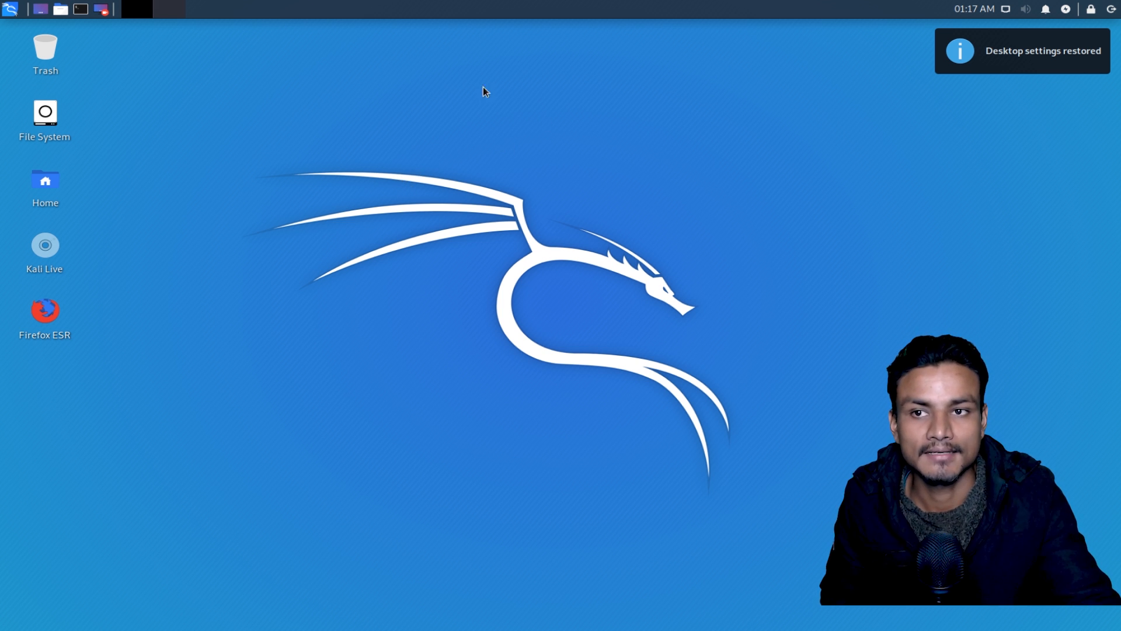
mouse_move(213, 116)
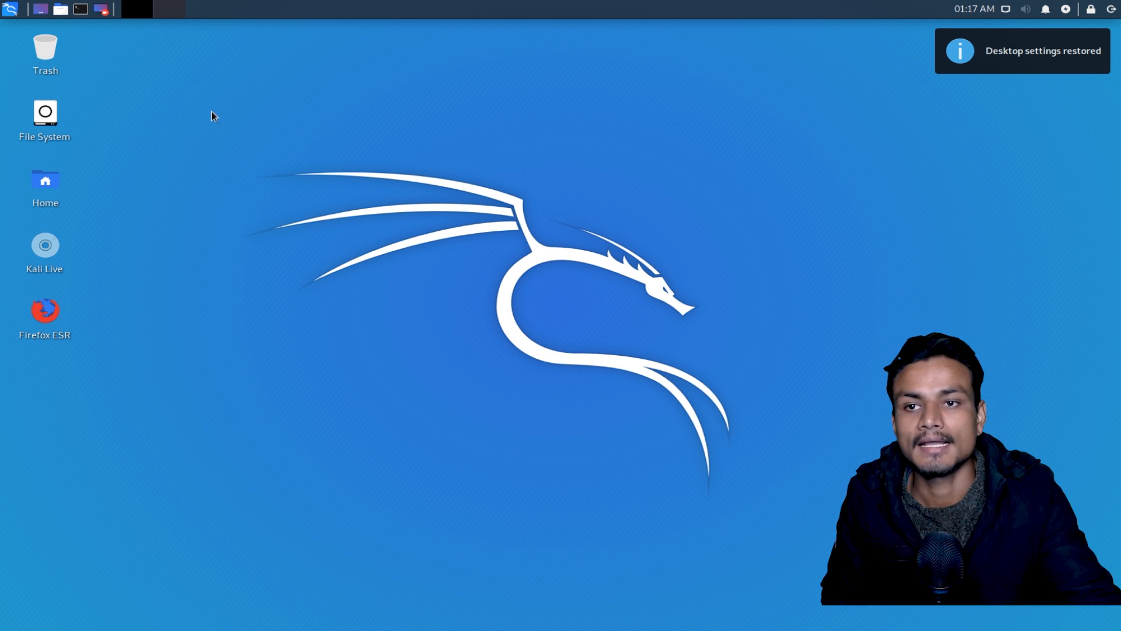
Step: Search the Whisker menu for 'und' and run Kali Undercover Mode to restore the Windows 10 look
left_click(9, 9)
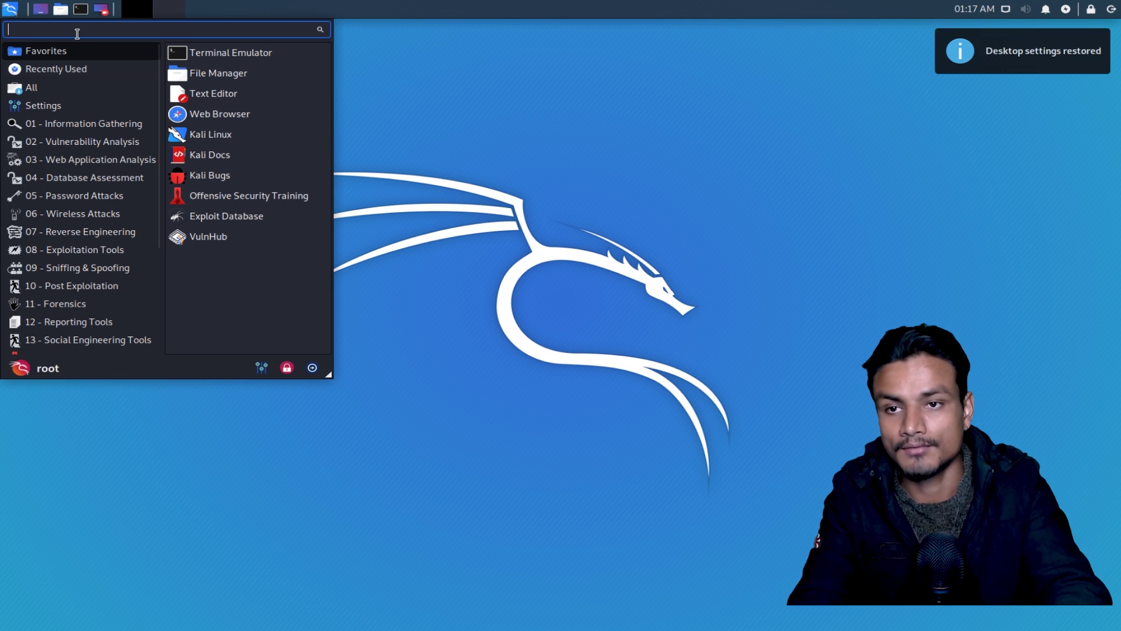
type("und")
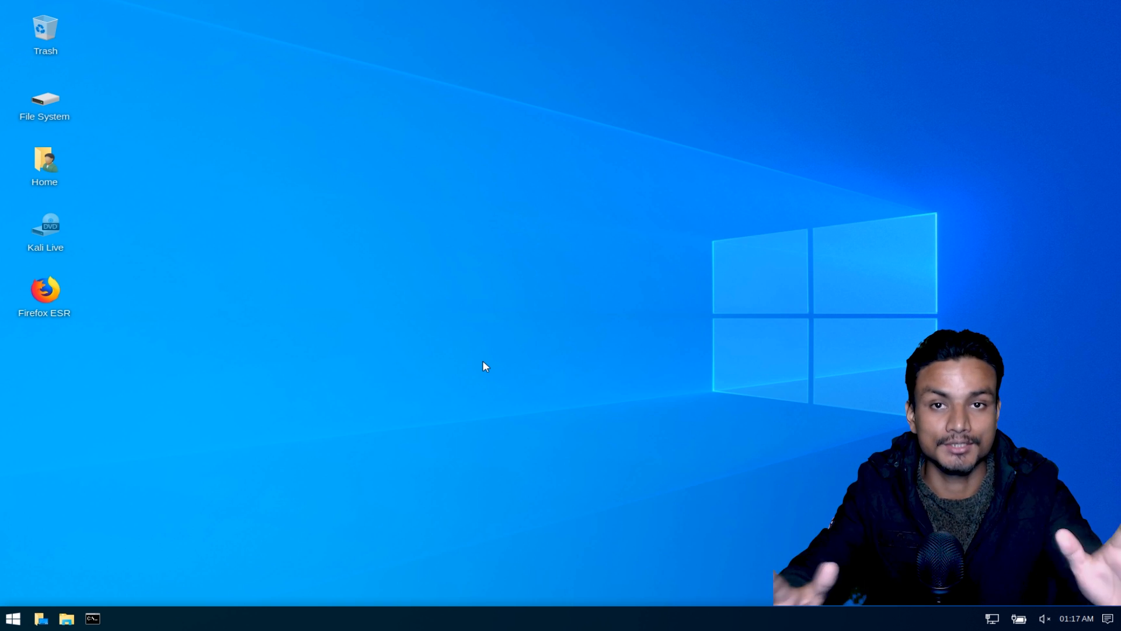
mouse_move(474, 332)
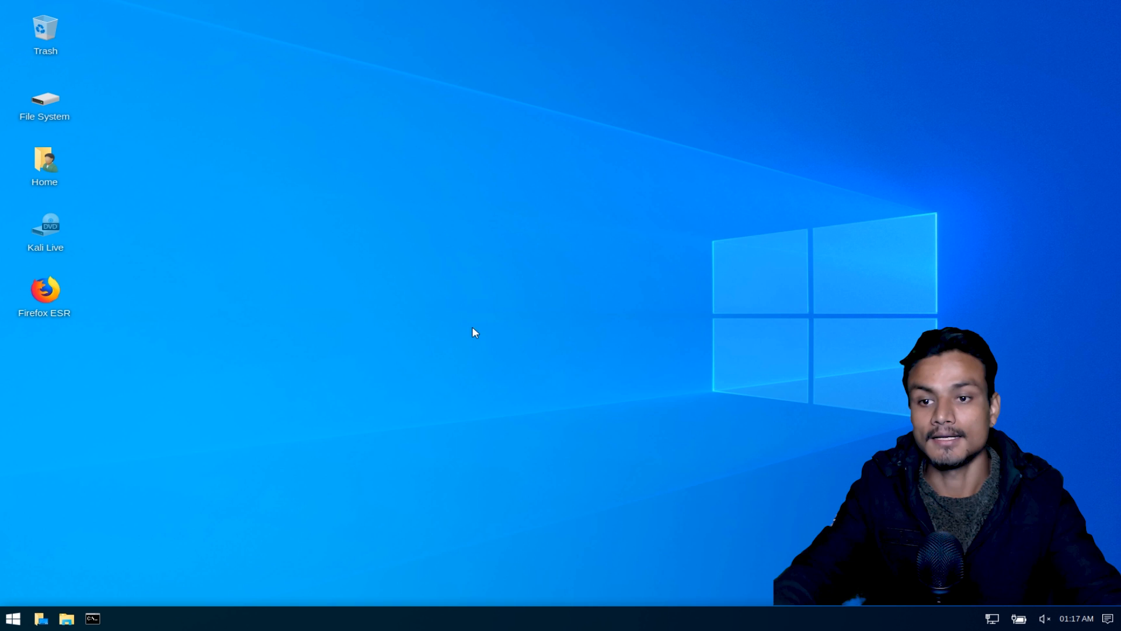
Step: Launch Firefox ESR and search Google for 'how to install undercover mode on any linux distro'
double_click(44, 296)
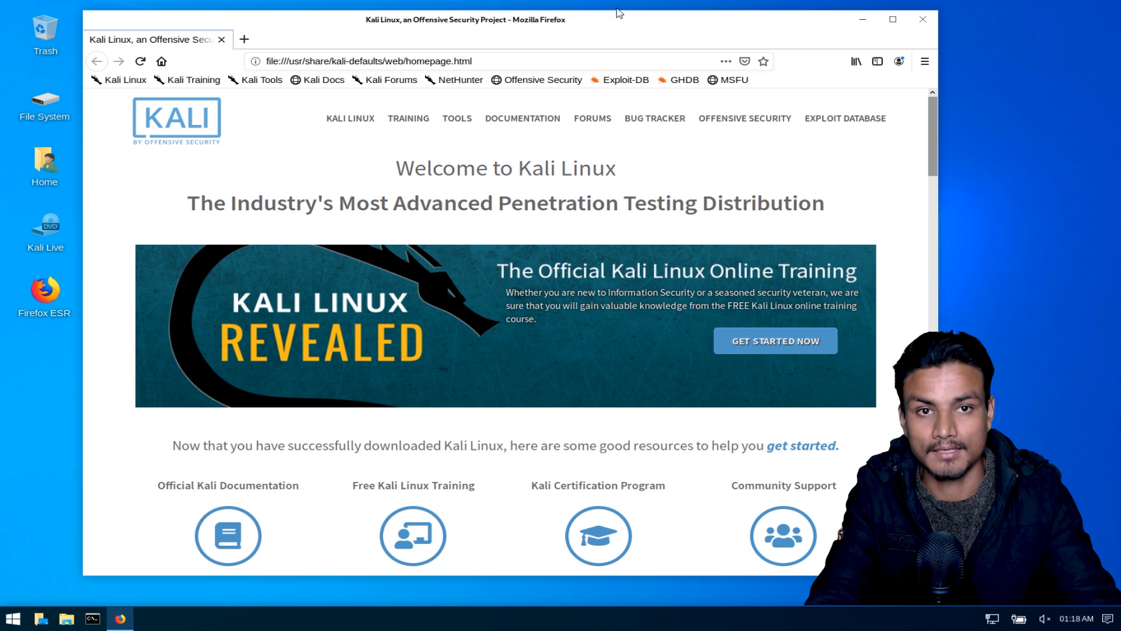
mouse_move(622, 35)
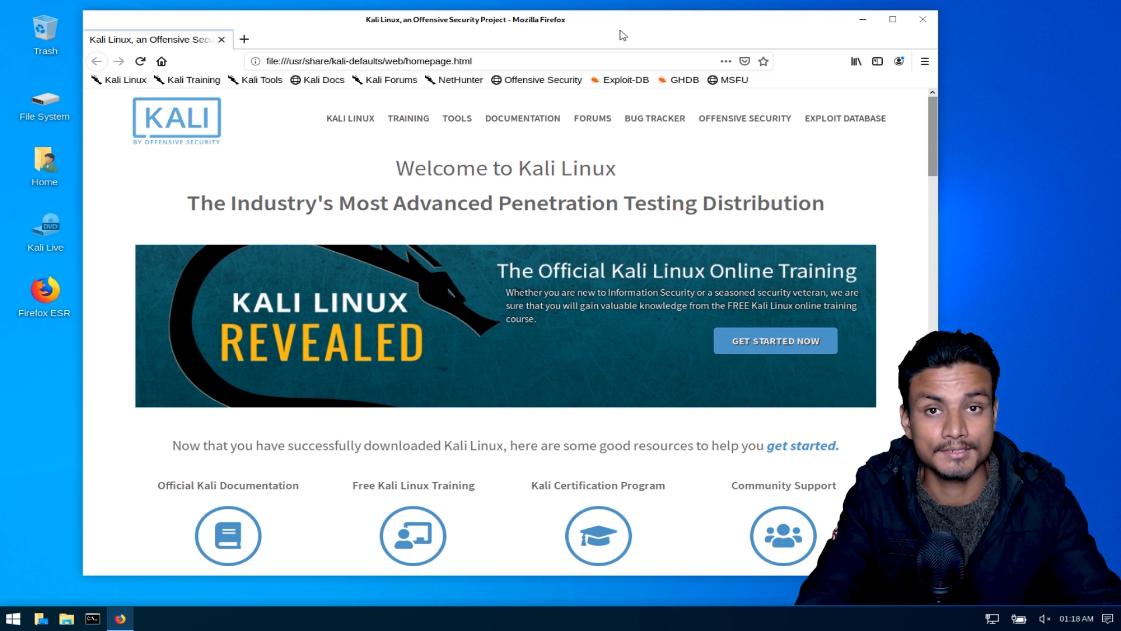
left_click(245, 39)
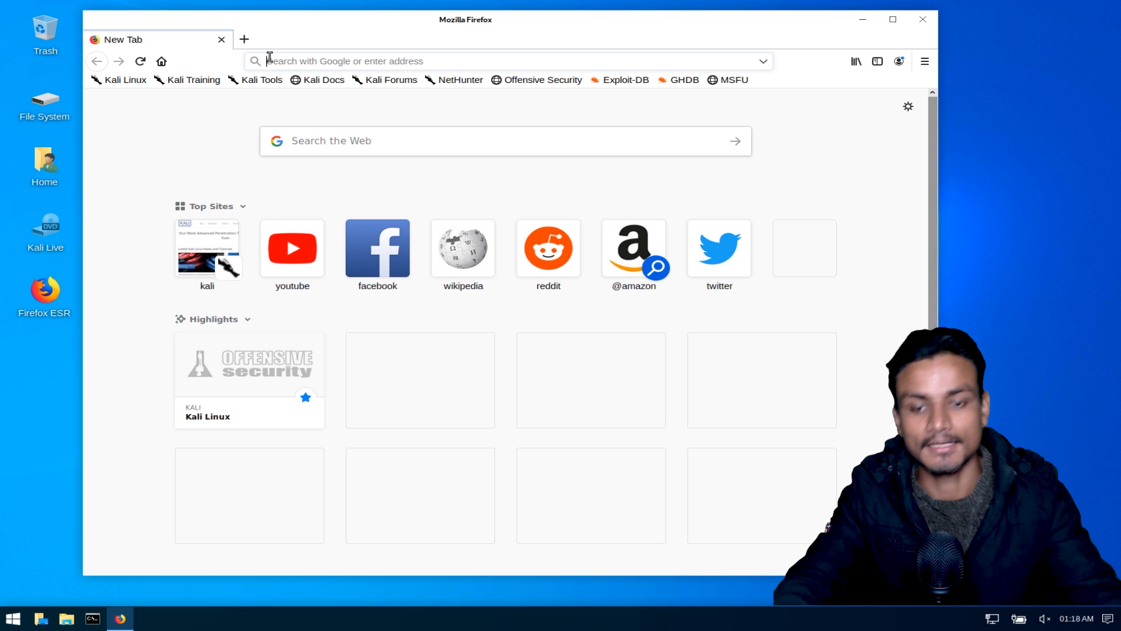
type("how to install undercover mode on any linux distro")
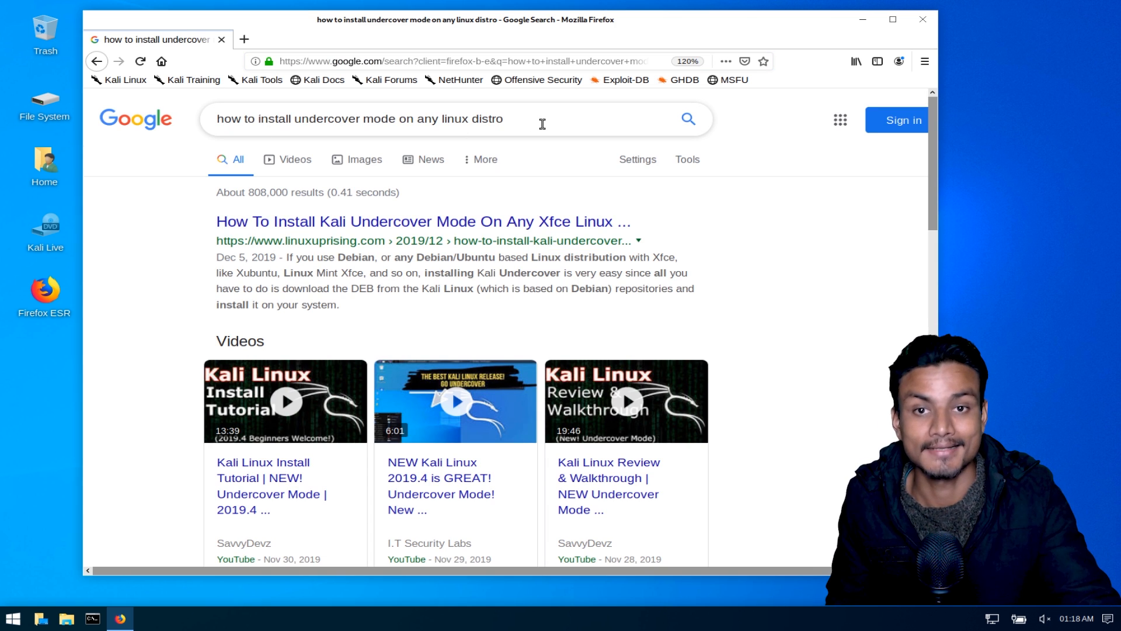
mouse_move(336, 221)
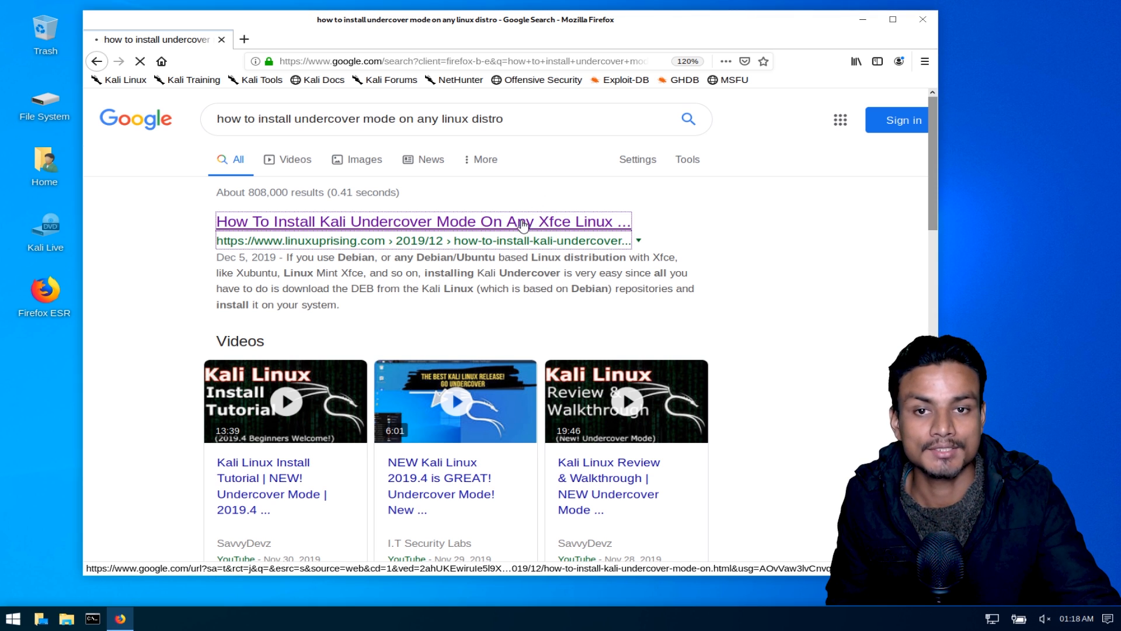
Step: Read through the Linux Uprising undercover-mode article, then close its tab leaving a blank one
left_click(423, 220)
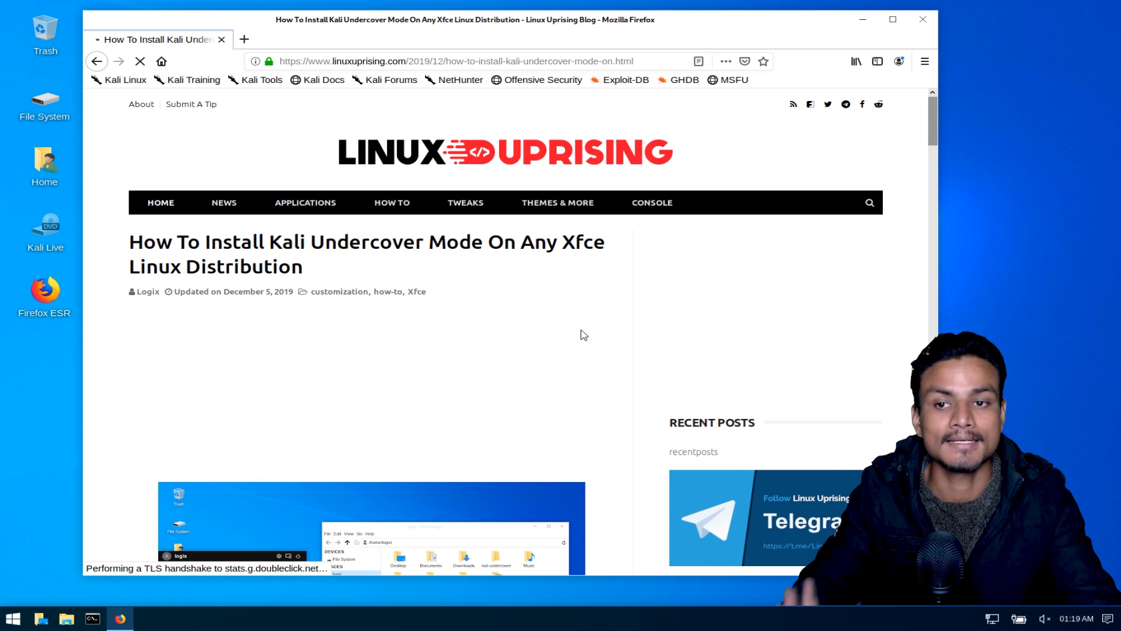
scroll("down", 3)
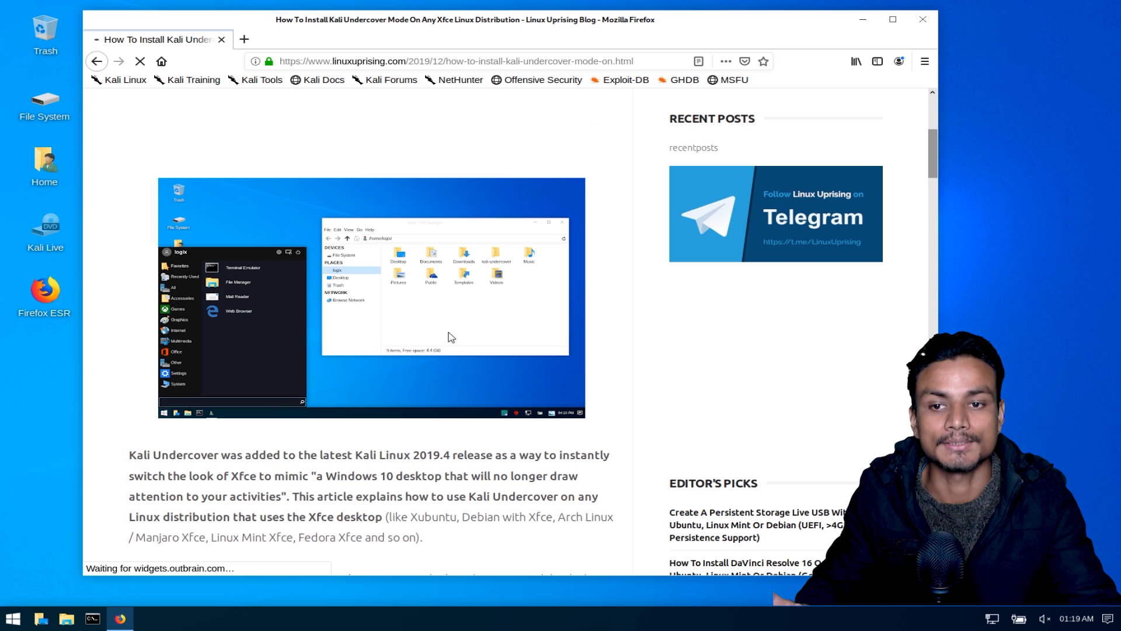
scroll("down", 3)
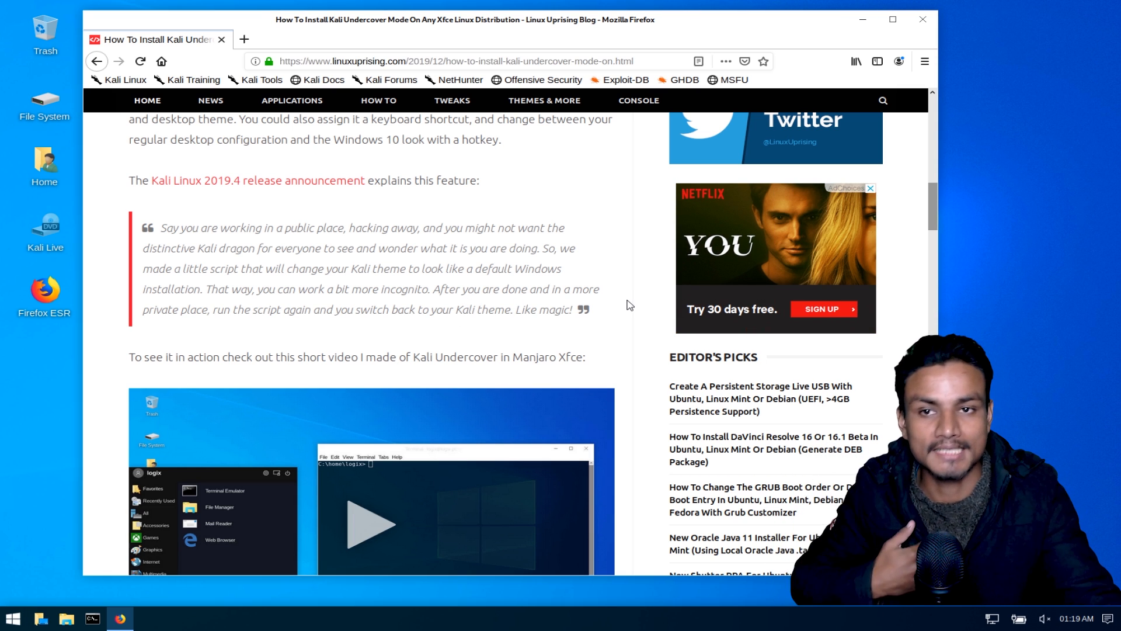
mouse_move(505, 199)
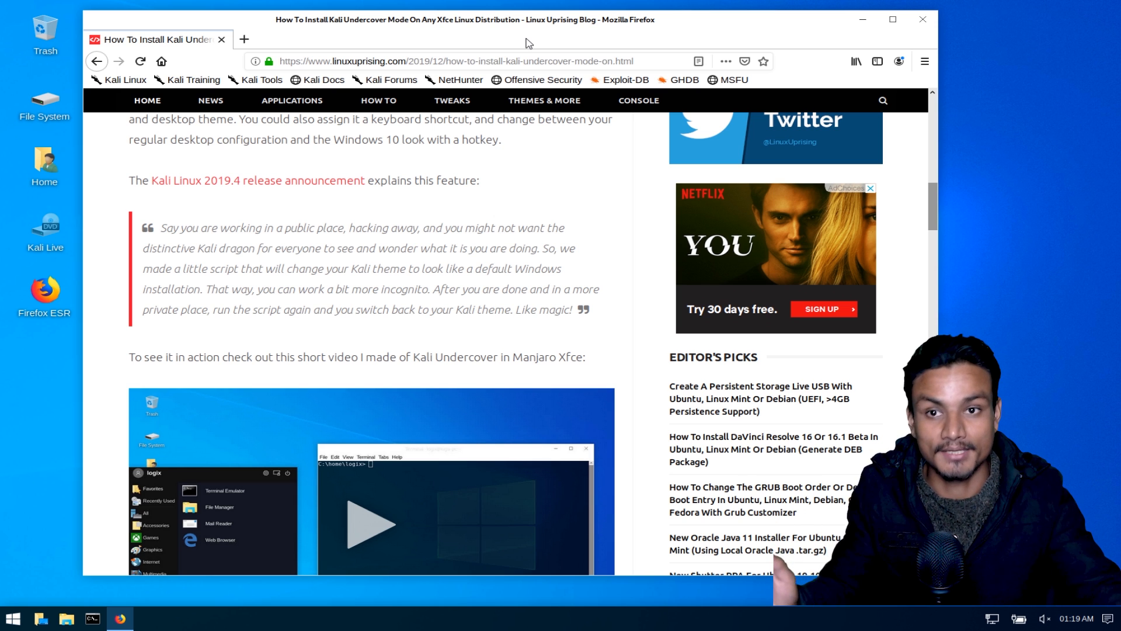
left_click(527, 39)
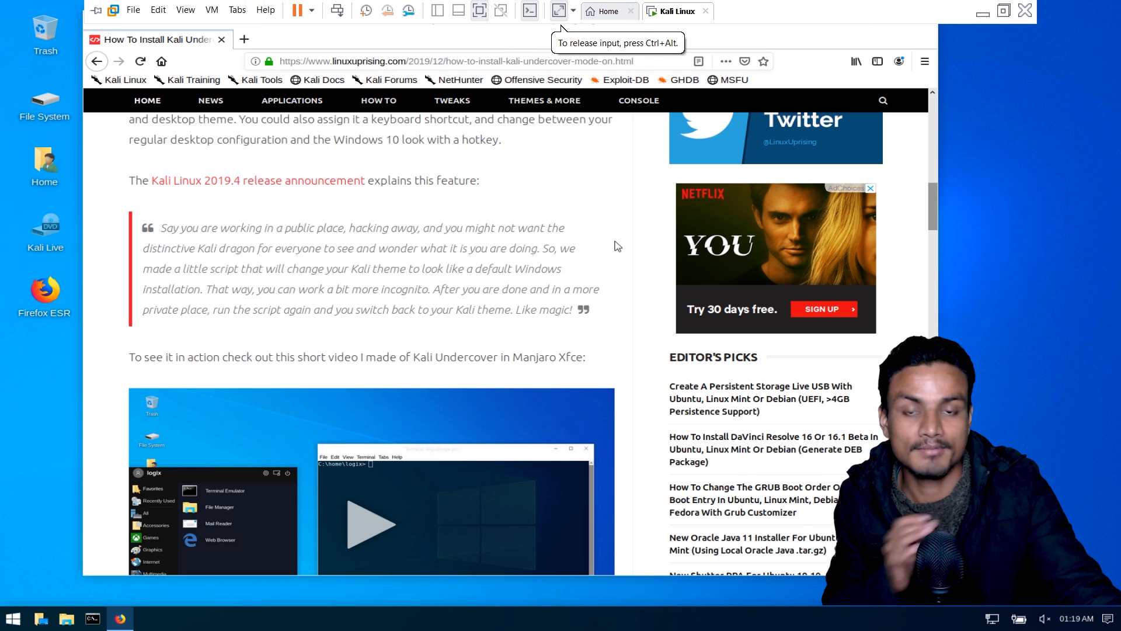
left_click(244, 39)
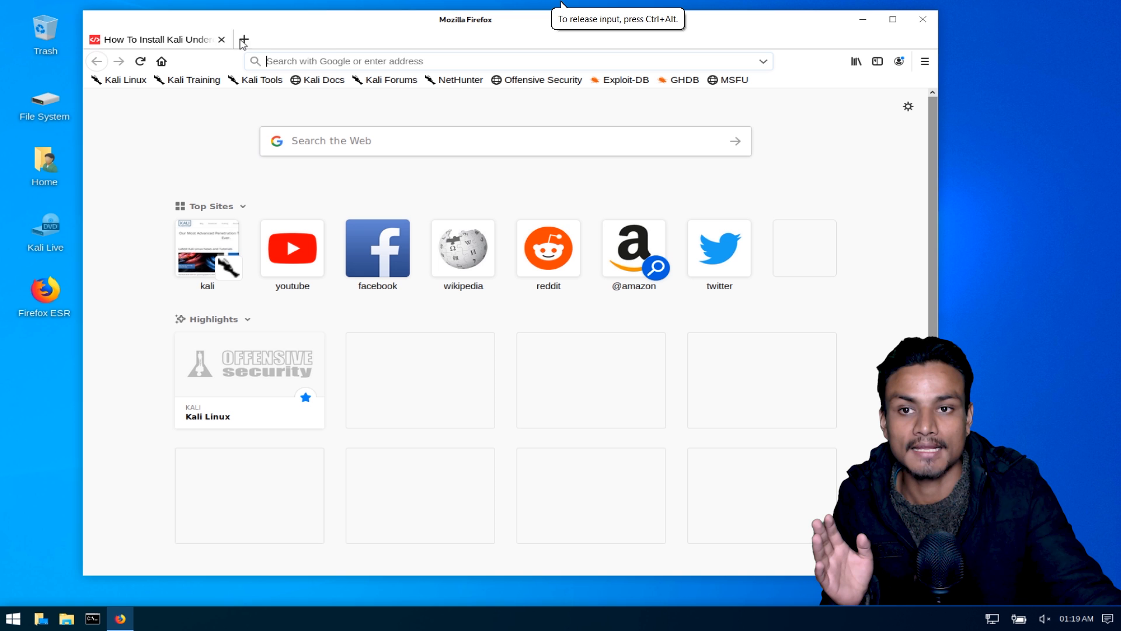
Step: Close Firefox, leaving the empty Windows 10-style undercover desktop
left_click(921, 20)
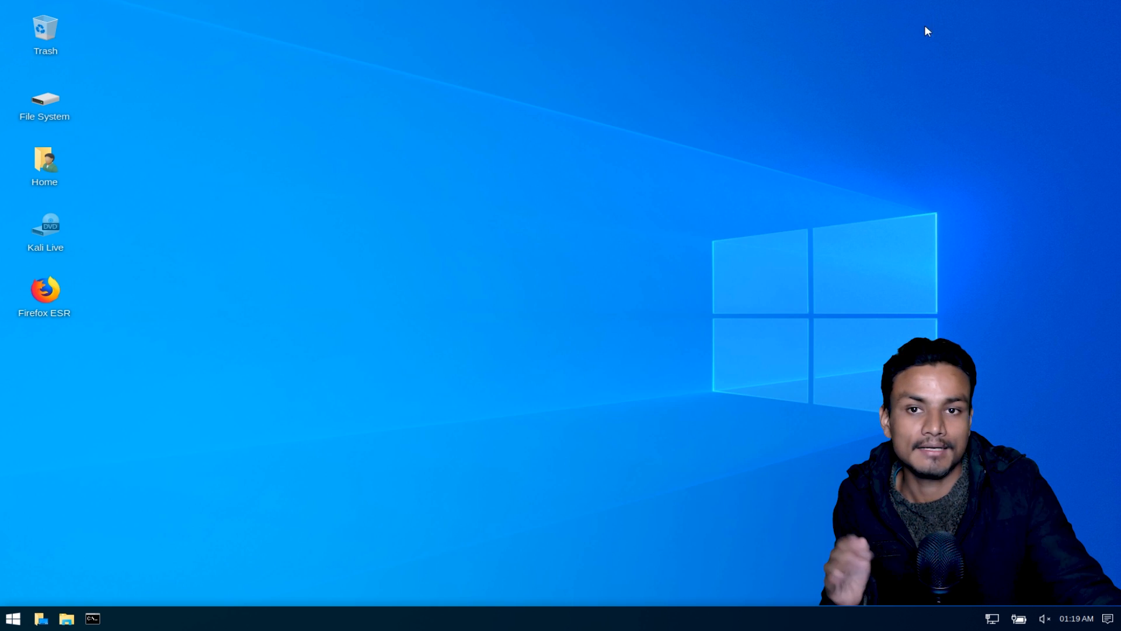
mouse_move(584, 258)
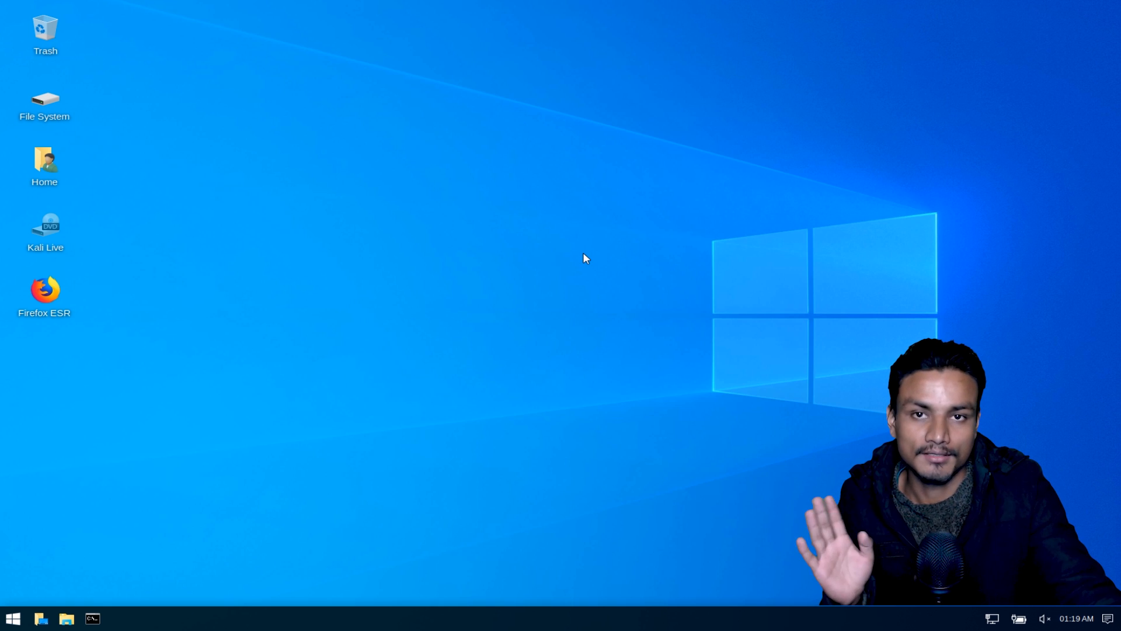
mouse_move(384, 338)
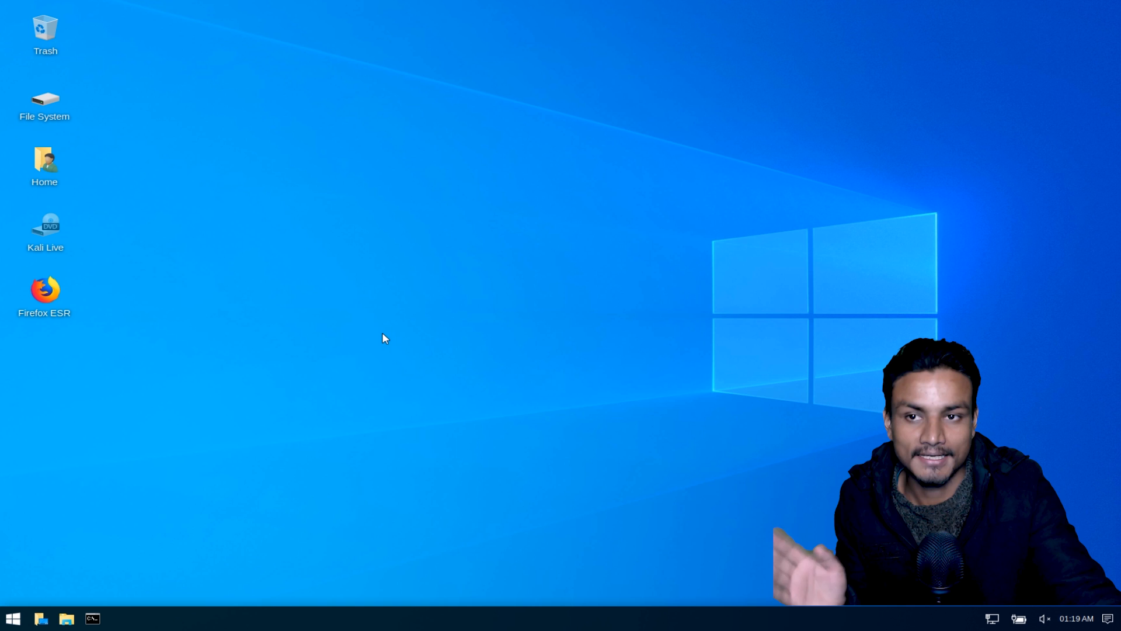
mouse_move(242, 329)
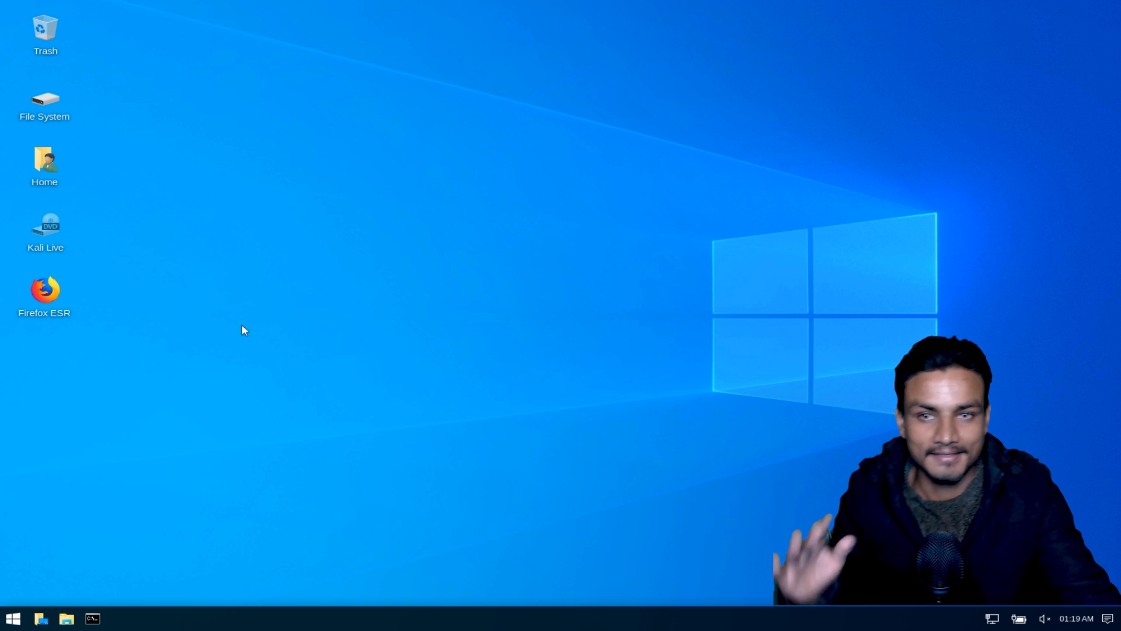
mouse_move(342, 327)
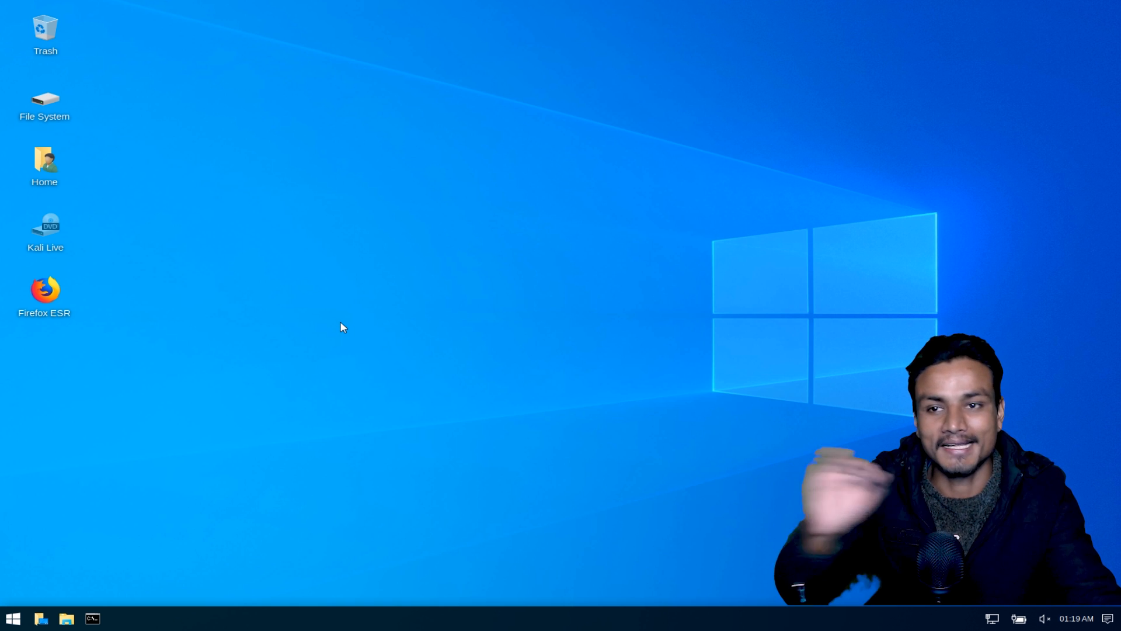
mouse_move(191, 364)
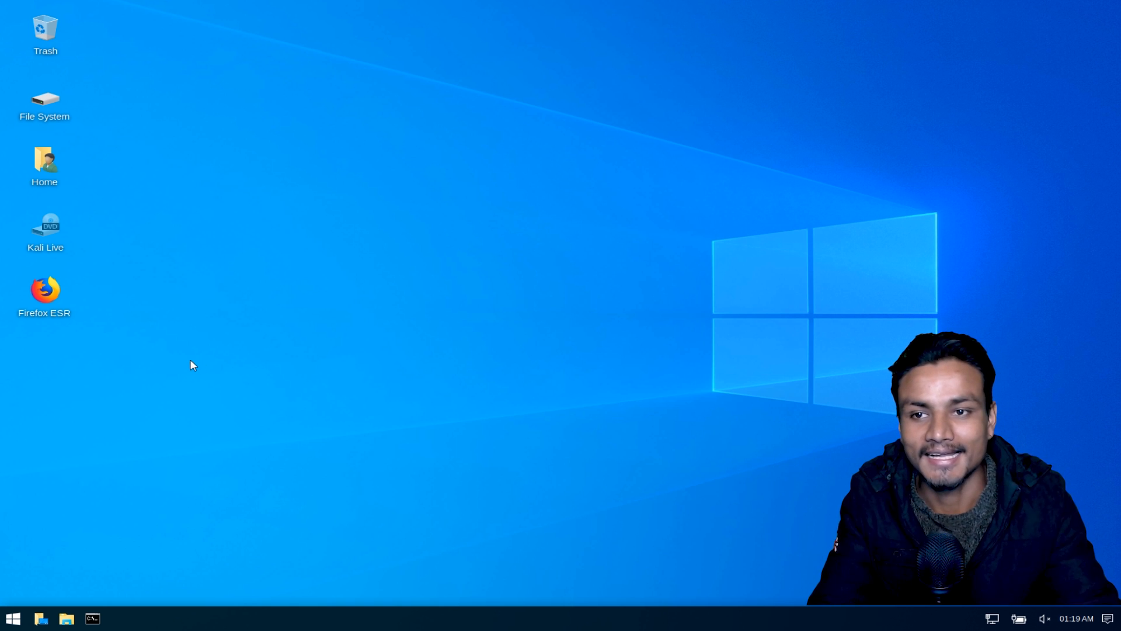
mouse_move(444, 461)
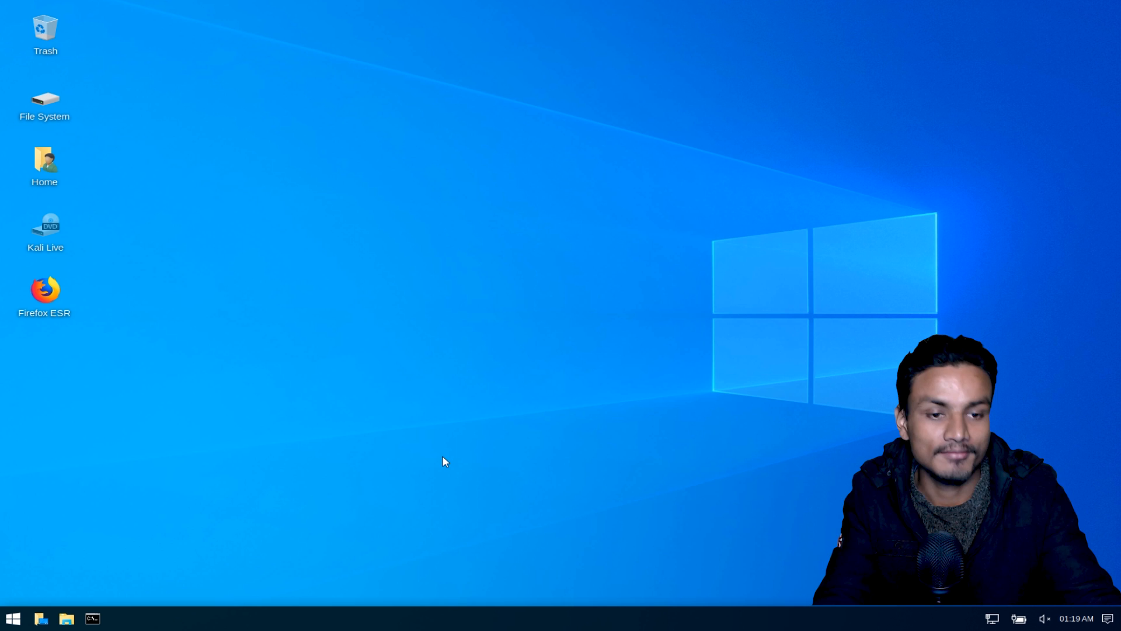
mouse_move(683, 274)
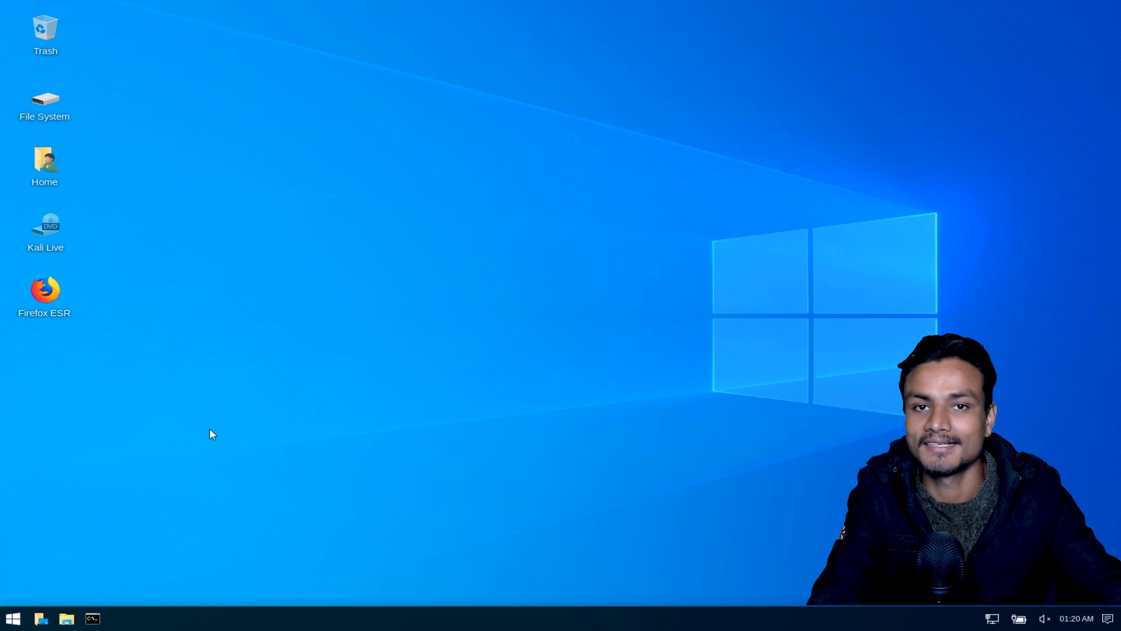
mouse_move(340, 407)
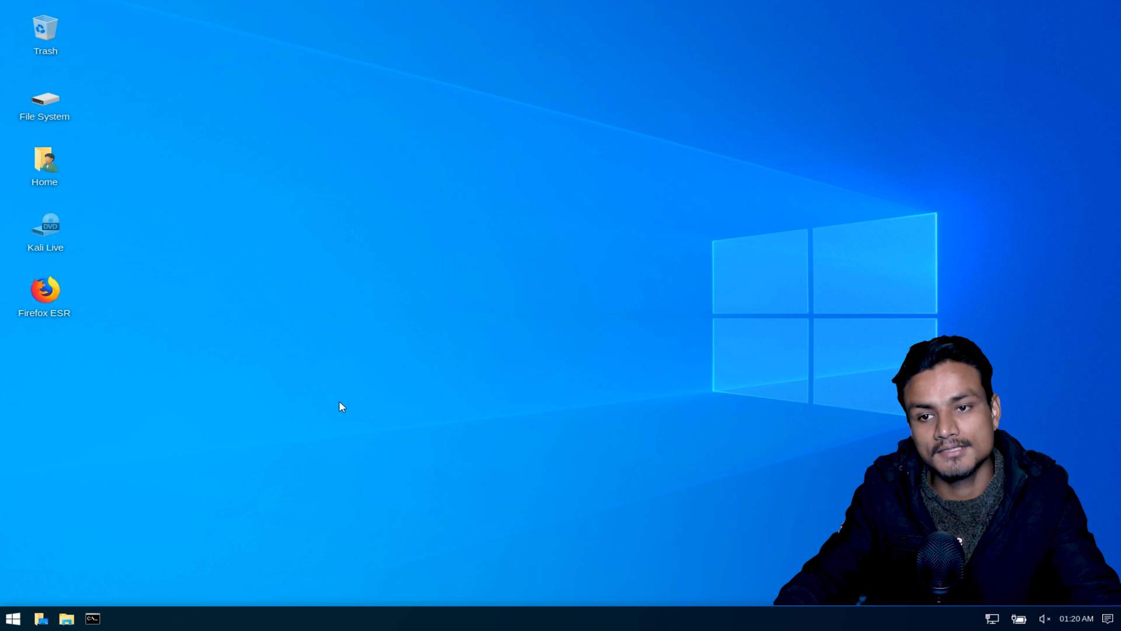
mouse_move(367, 317)
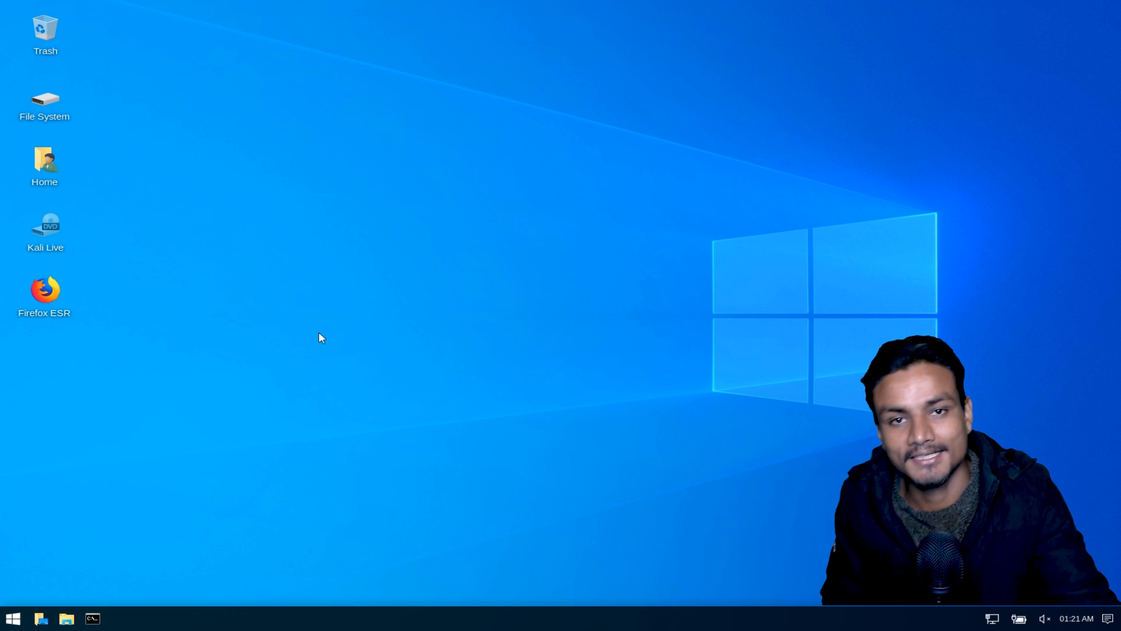
mouse_move(270, 337)
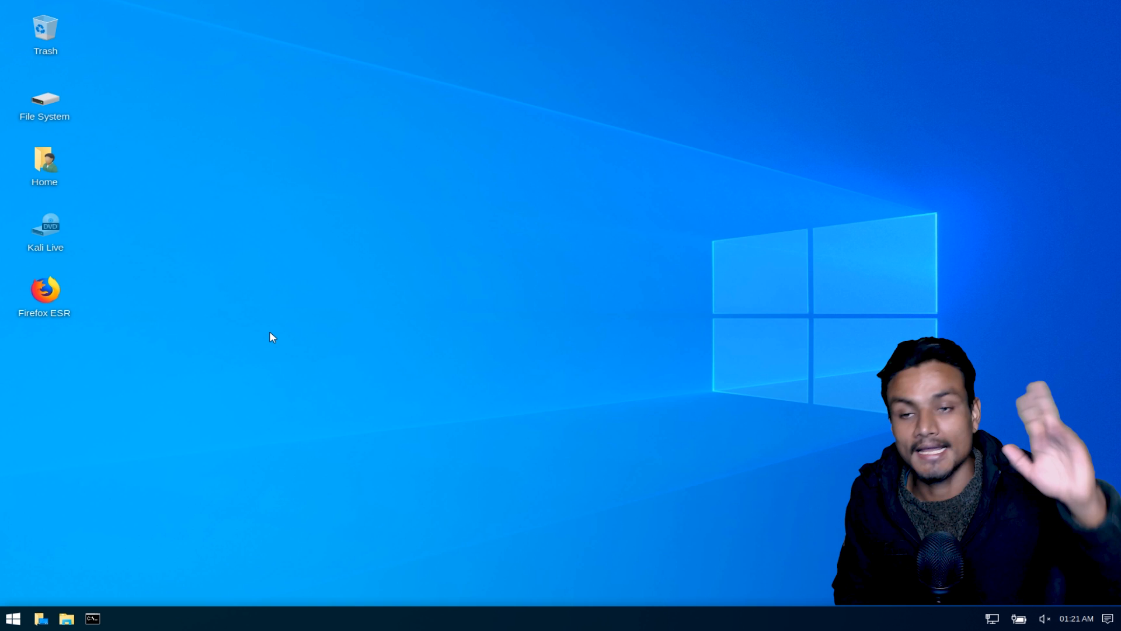